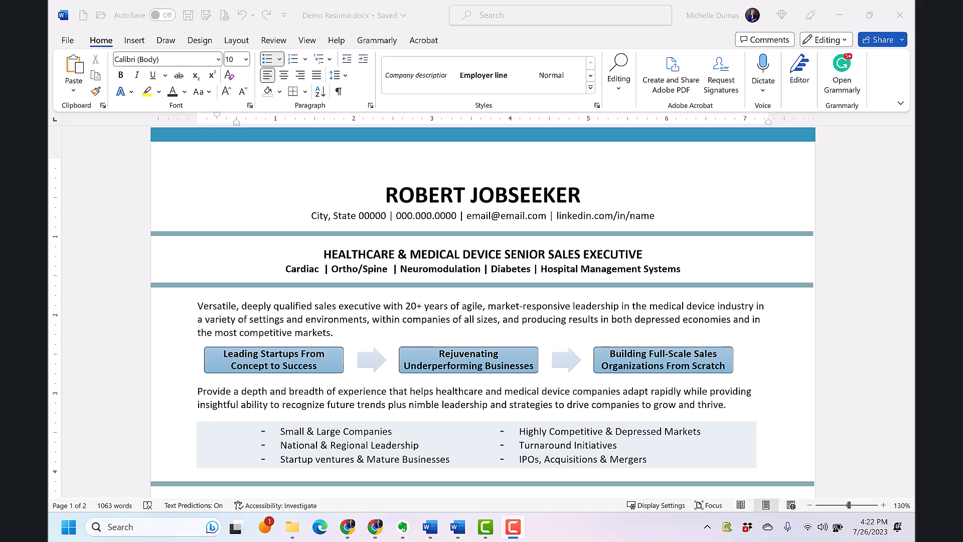
- Select the senior sales executive headline and bring up its Font settings
double_click(458, 365)
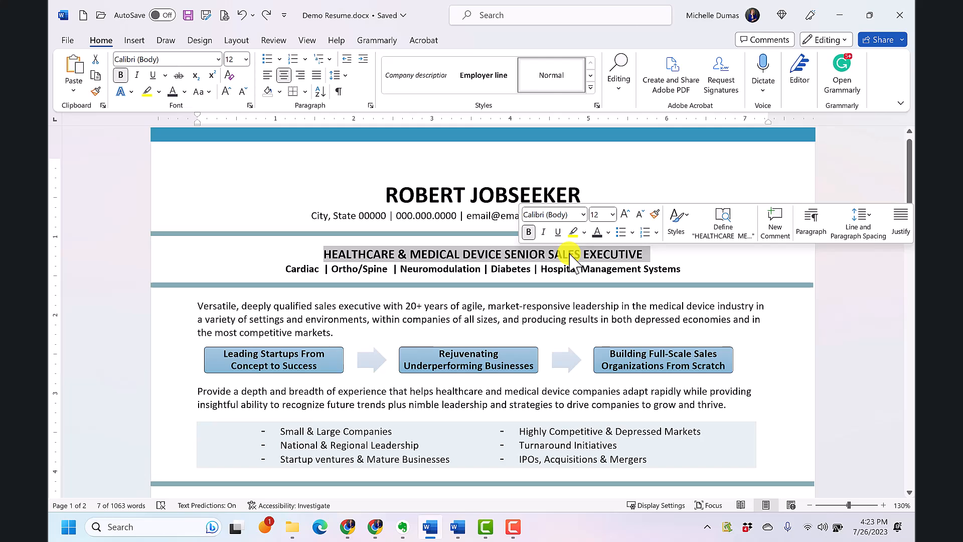
right_click(571, 254)
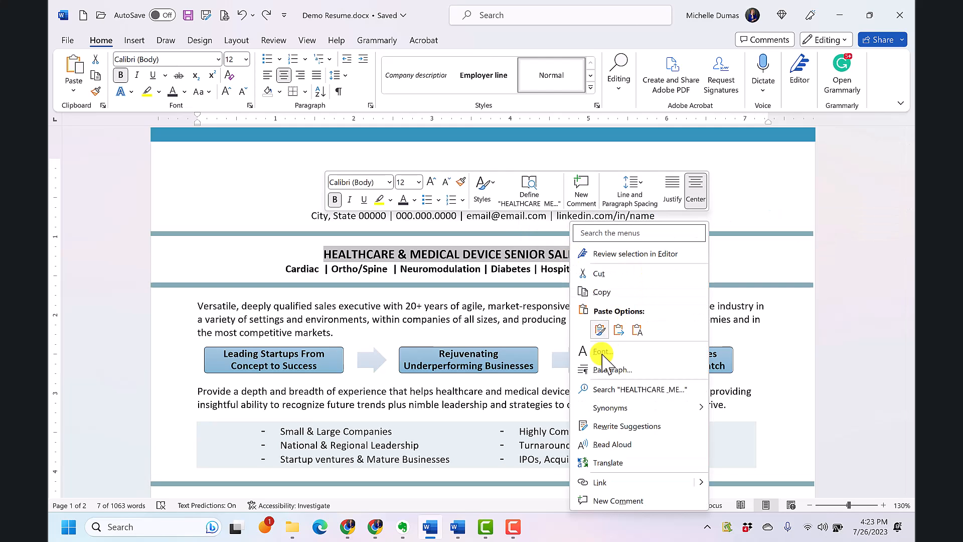
left_click(603, 351)
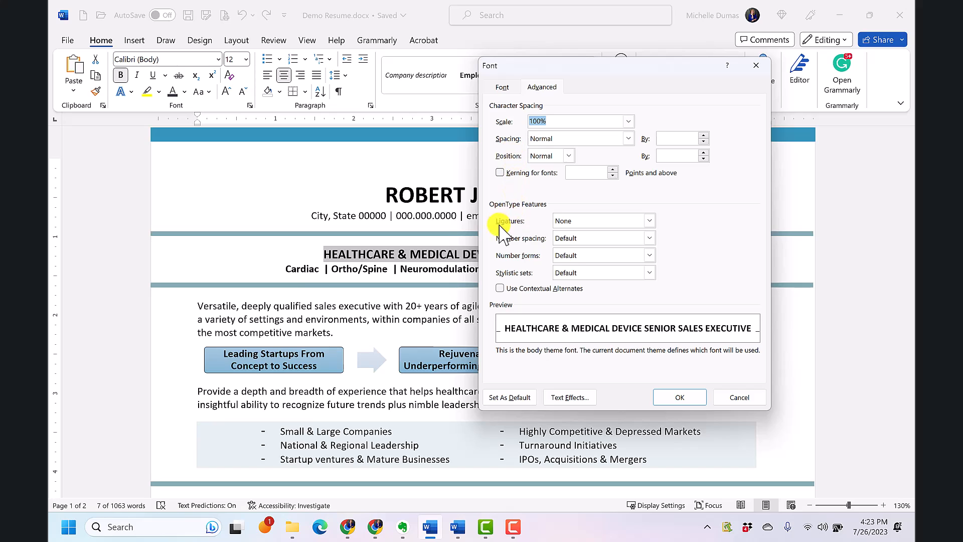
- Set the headline's character spacing to Expanded by 1 pt, after briefly previewing Condensed
left_click(626, 138)
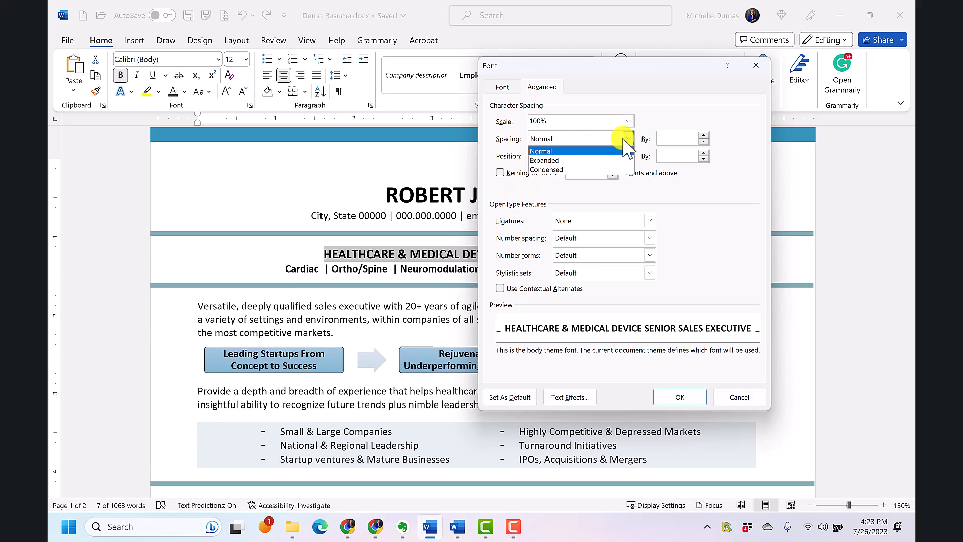
left_click(543, 160)
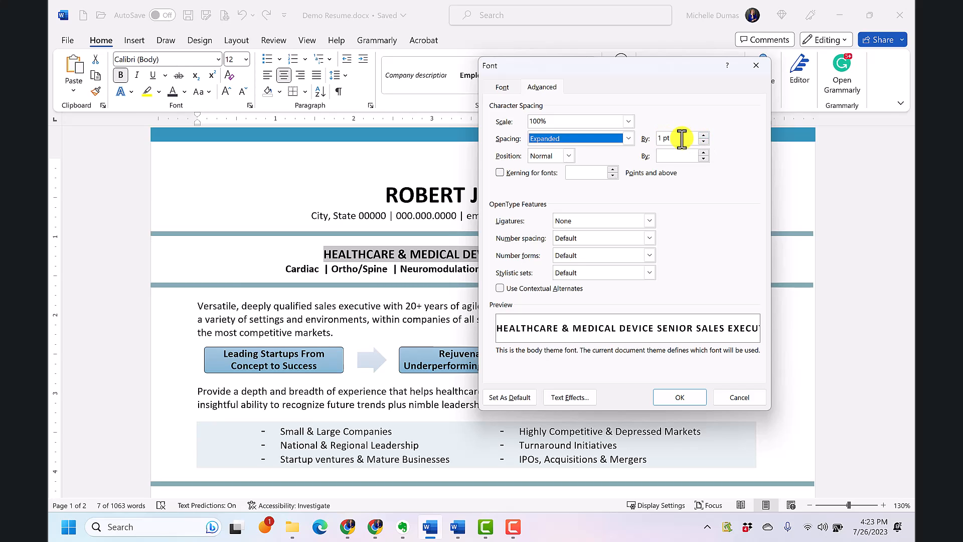
left_click(703, 134)
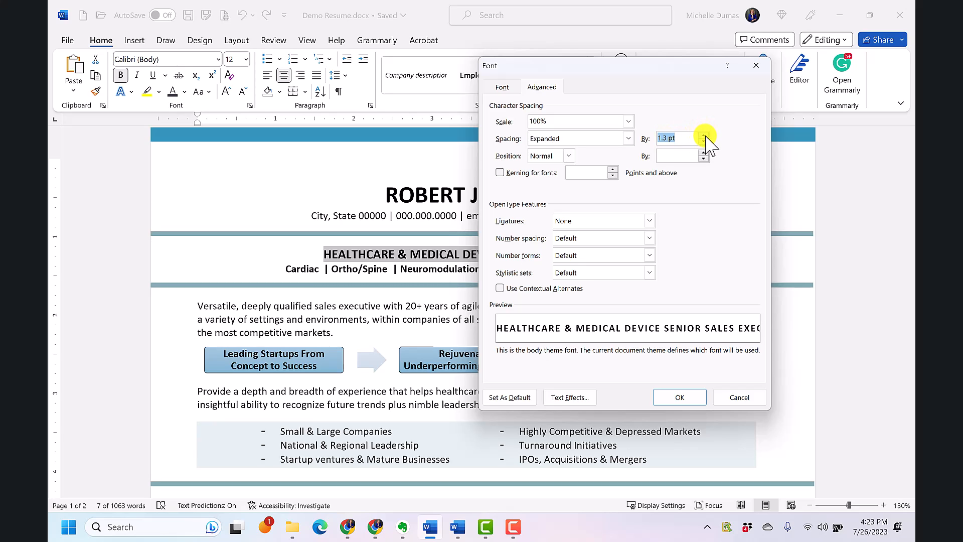
left_click(705, 142)
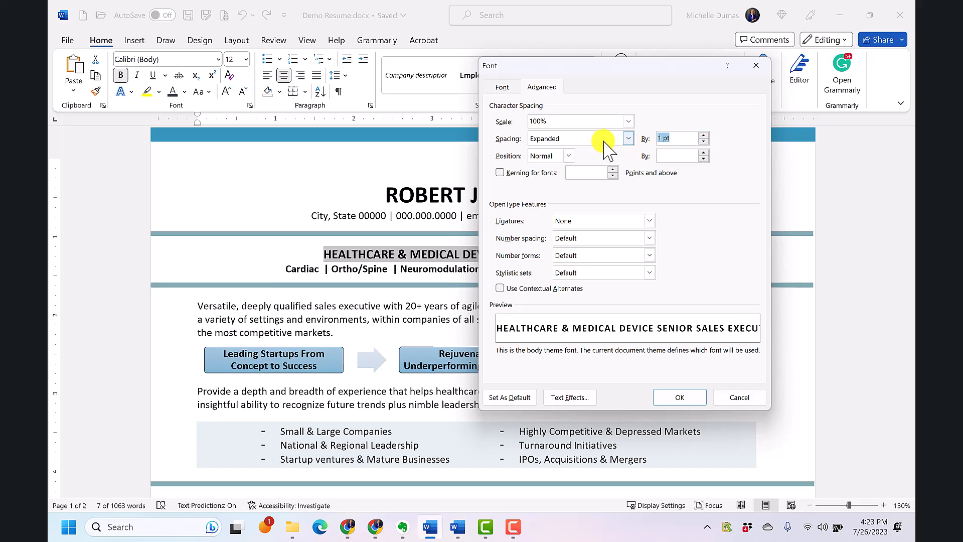
left_click(581, 138)
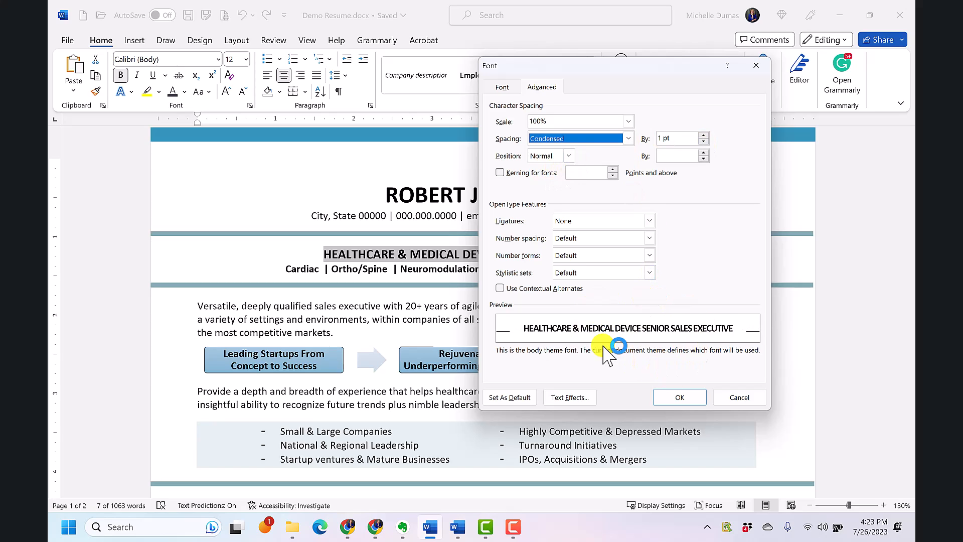
left_click(628, 138)
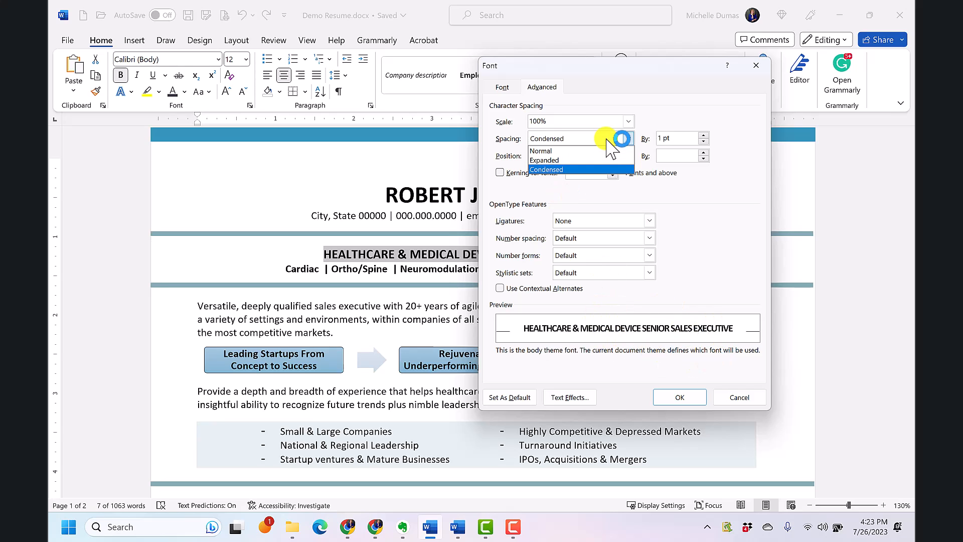
left_click(544, 160)
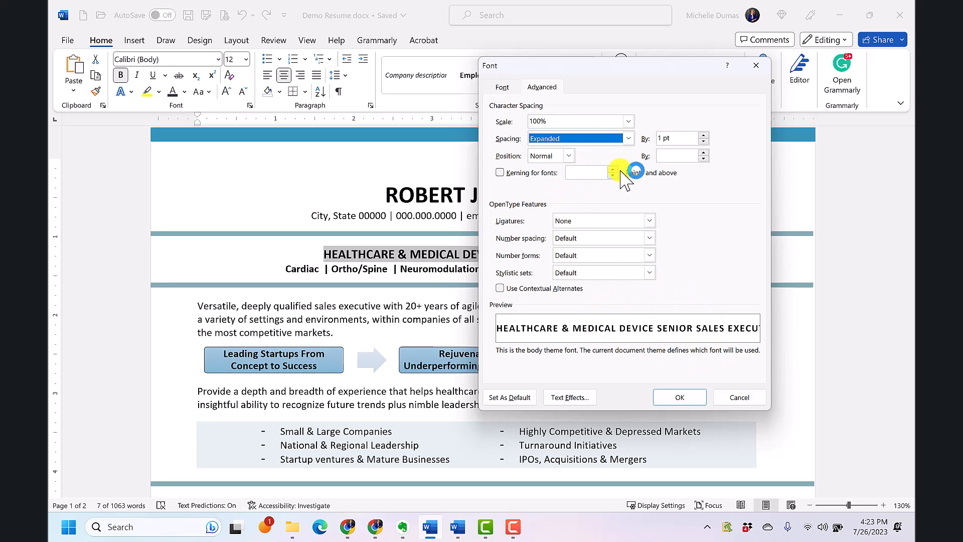
left_click(679, 398)
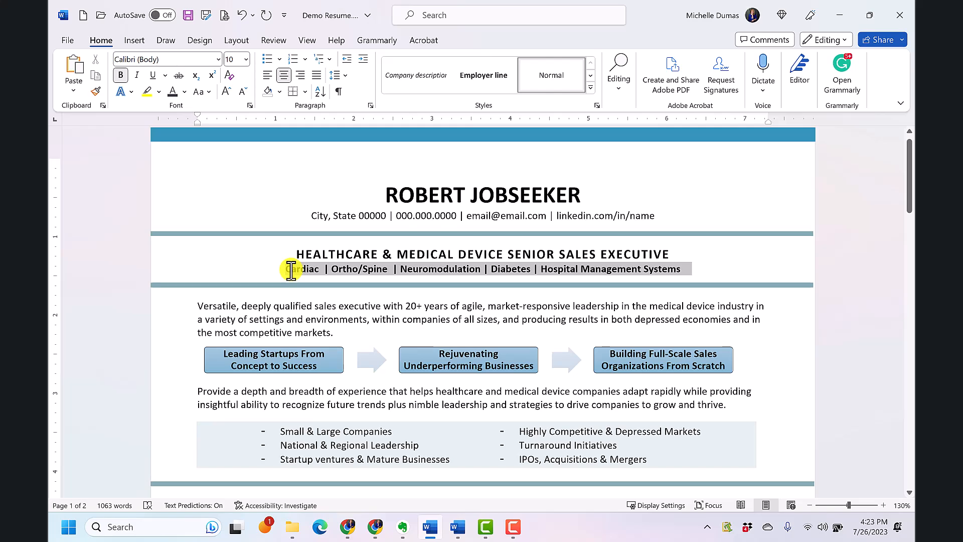
- Give the Cardiac | Ortho/Spine specialties line Expanded 1 pt character spacing
double_click(303, 269)
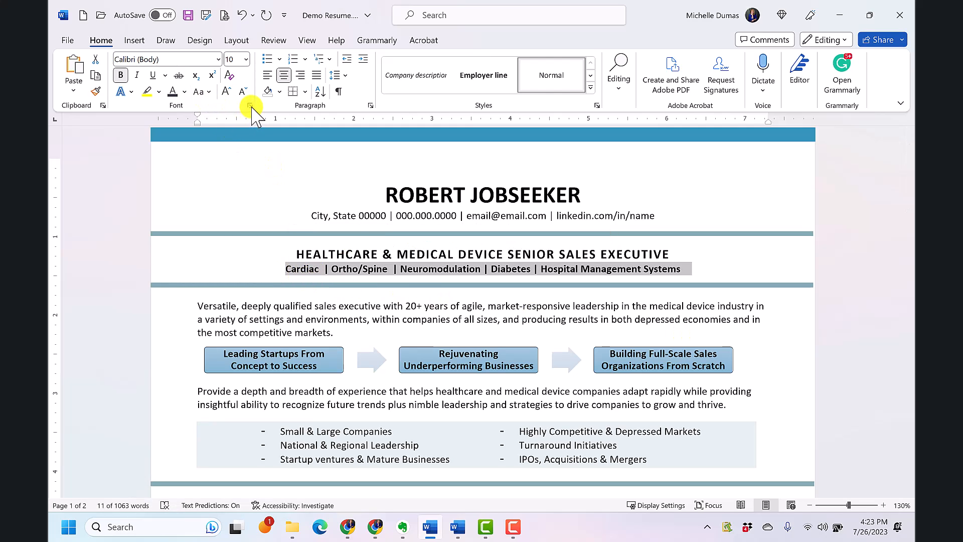
mouse_move(250, 105)
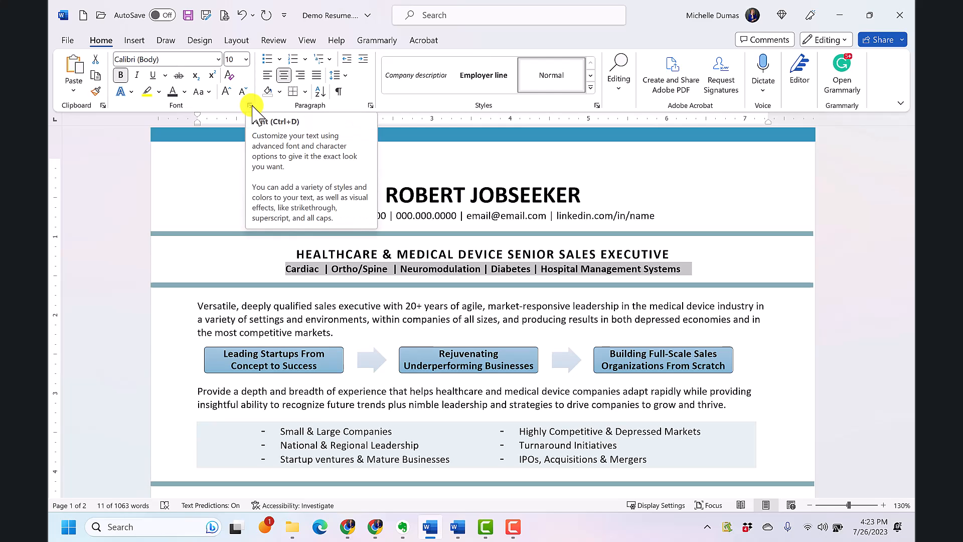
mouse_move(216, 111)
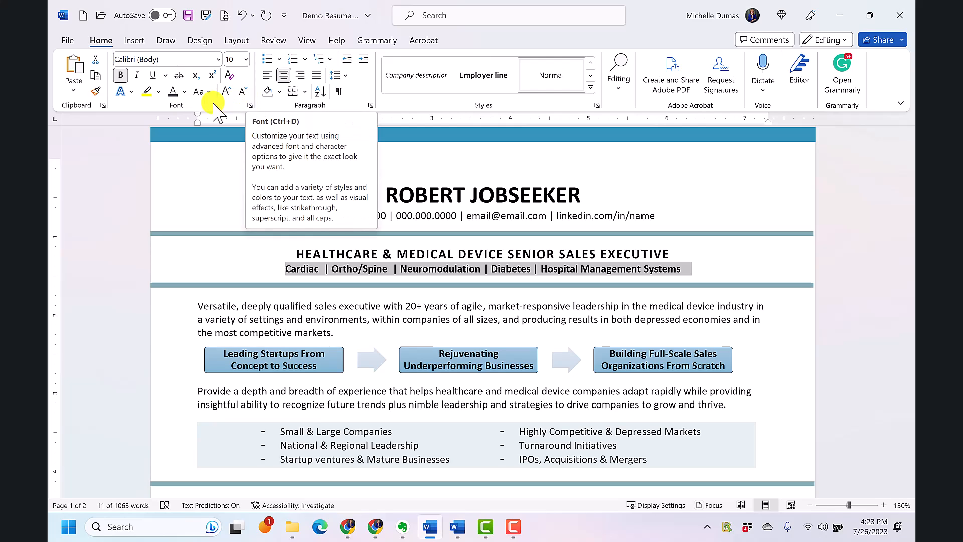
mouse_move(295, 129)
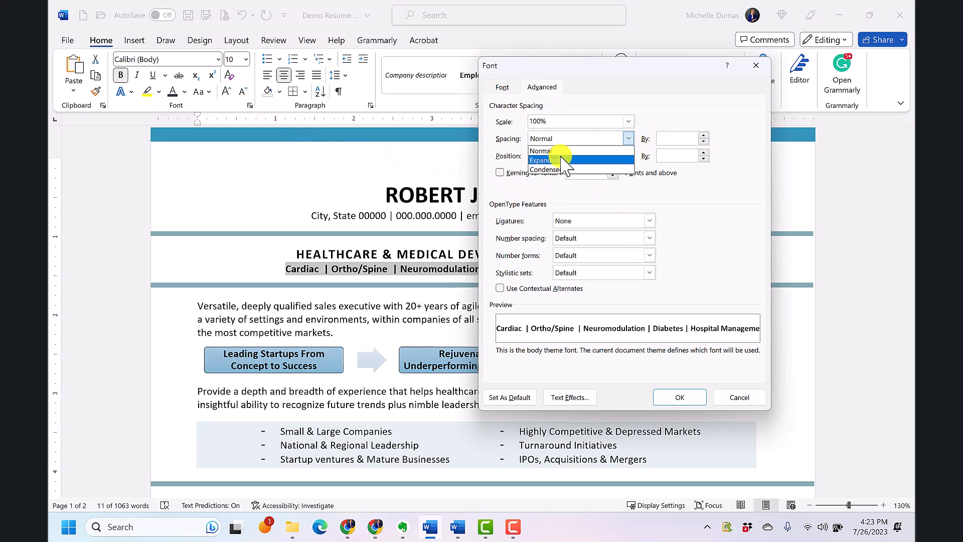
left_click(549, 161)
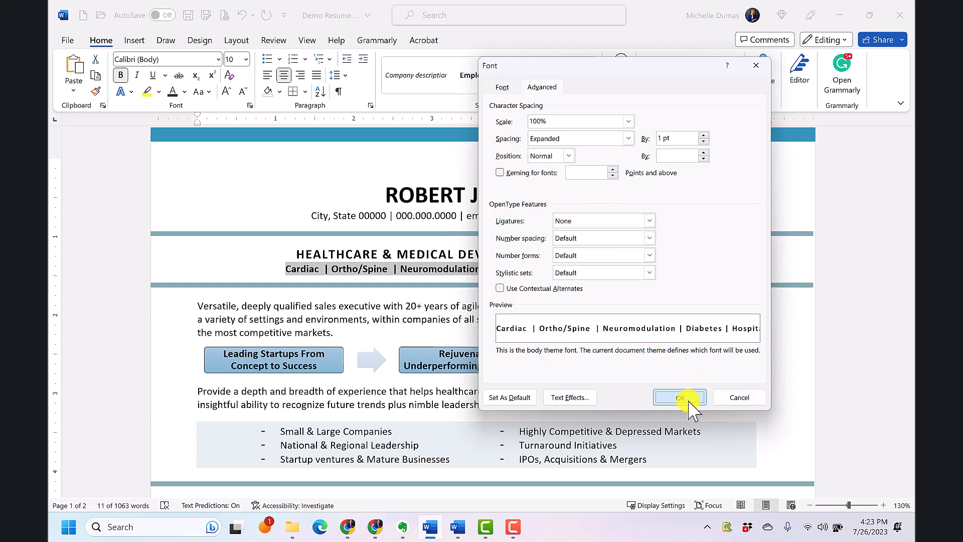
left_click(679, 397)
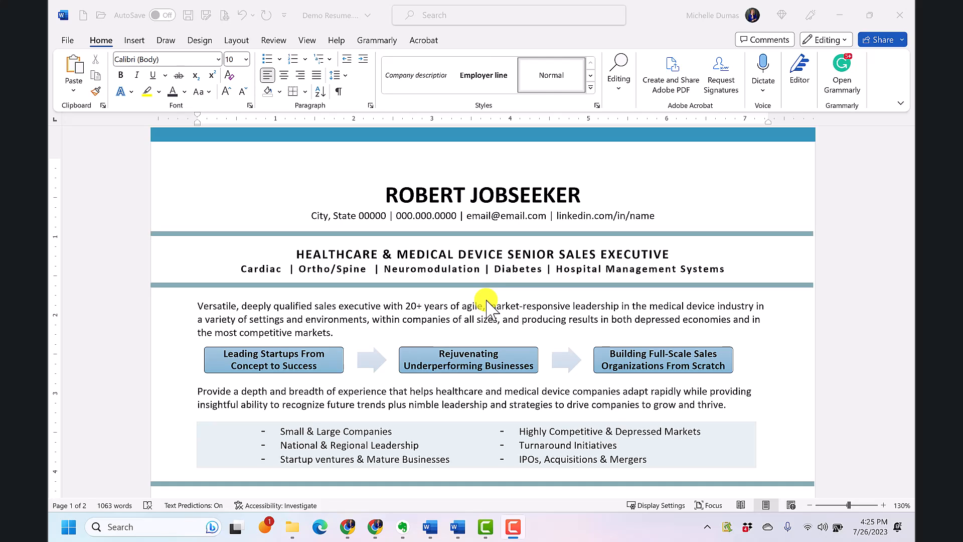
mouse_move(486, 191)
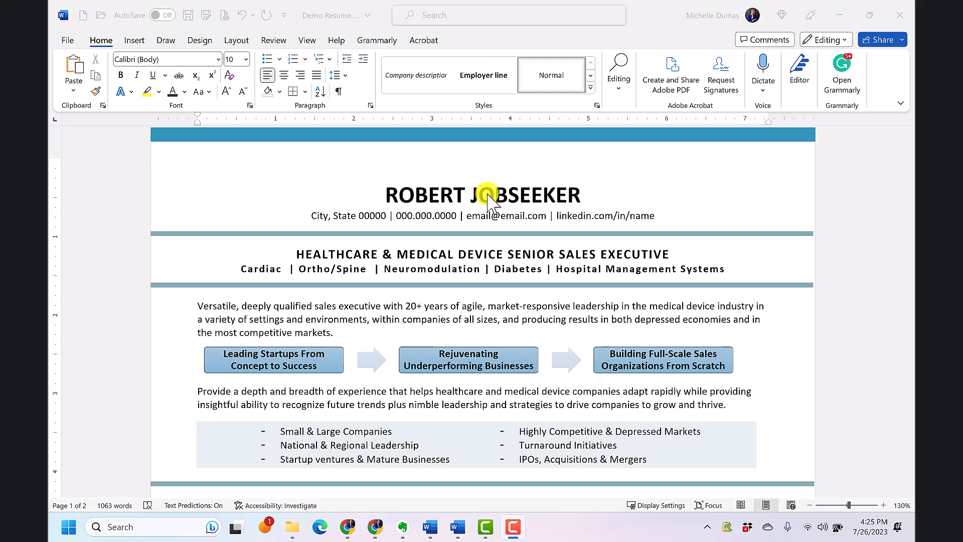
- Apply an outlined text-effect preset to the ROBERT JOBSEEKER name
double_click(484, 194)
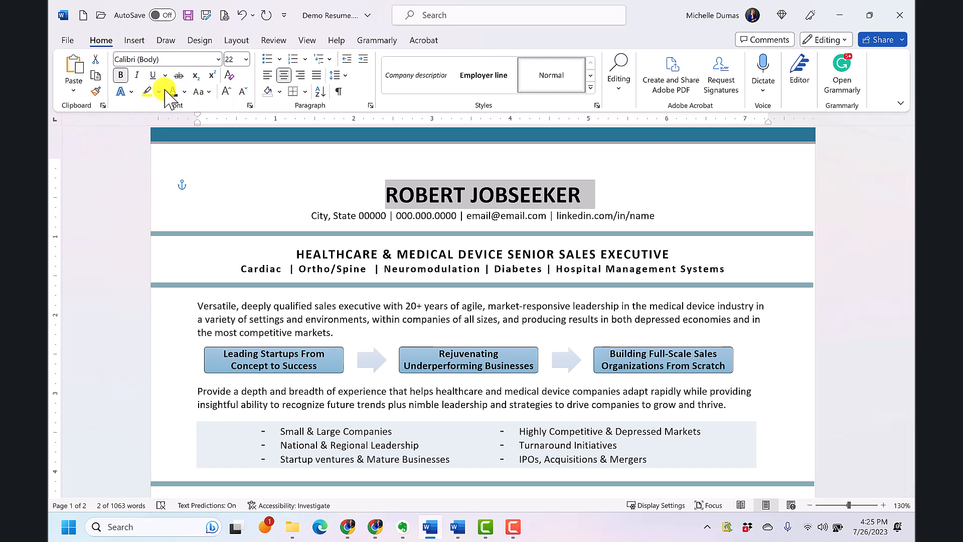
mouse_move(120, 91)
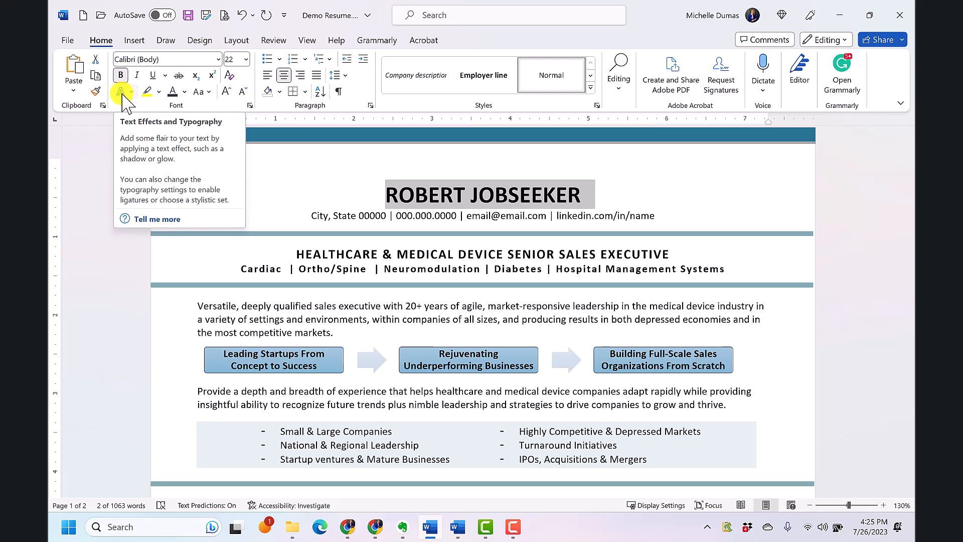
left_click(121, 92)
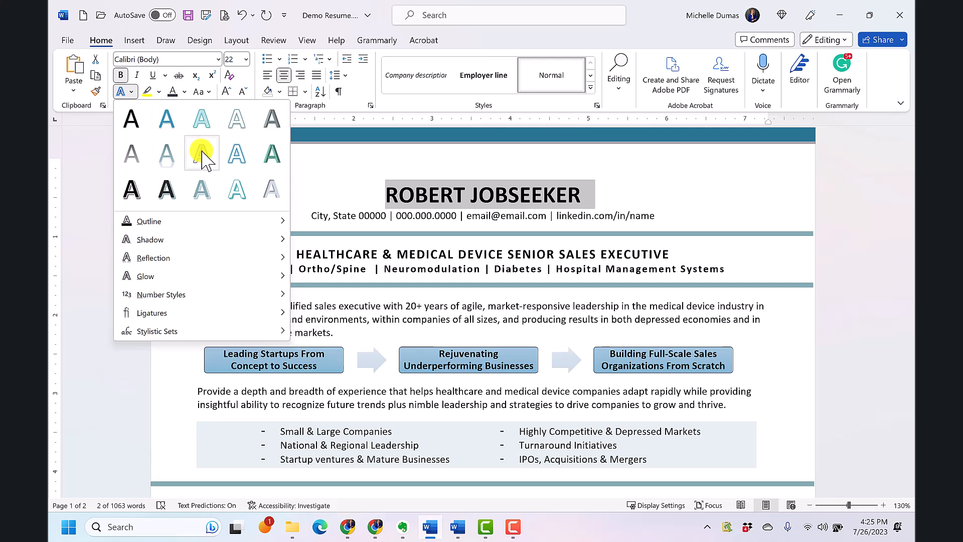
mouse_move(237, 154)
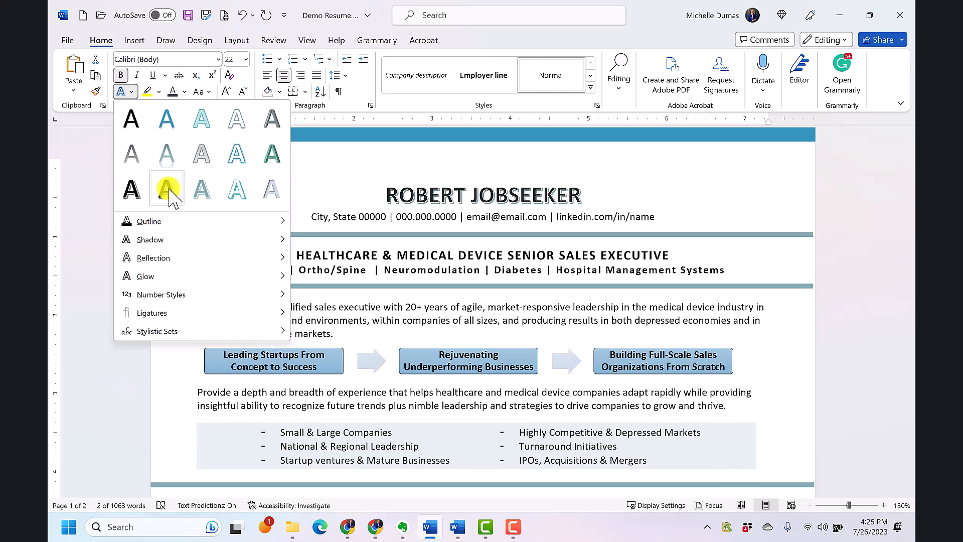
left_click(167, 188)
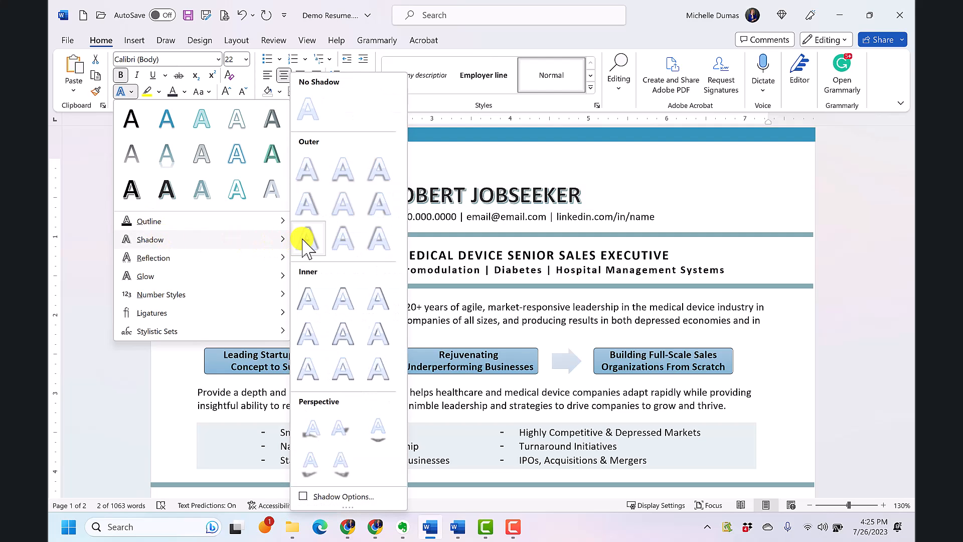
mouse_move(318, 286)
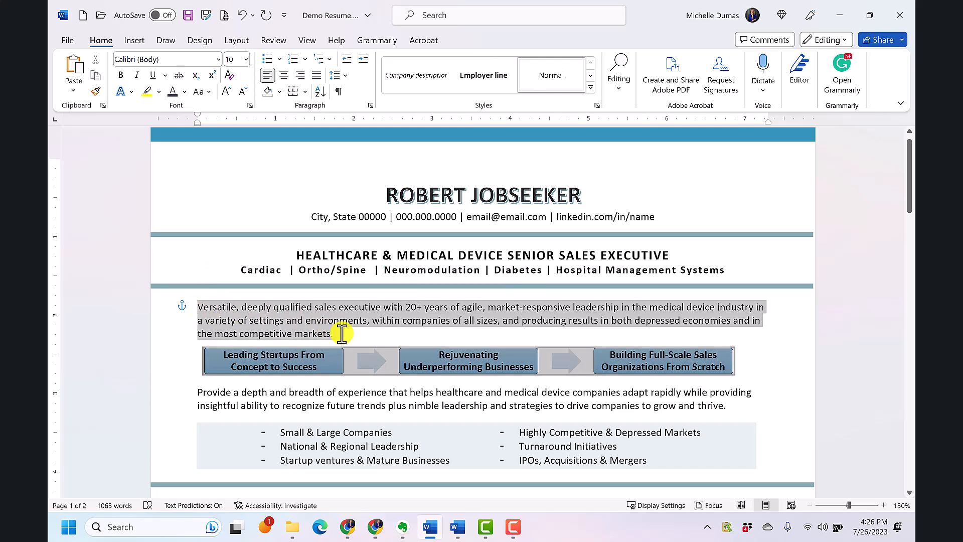
left_click(120, 92)
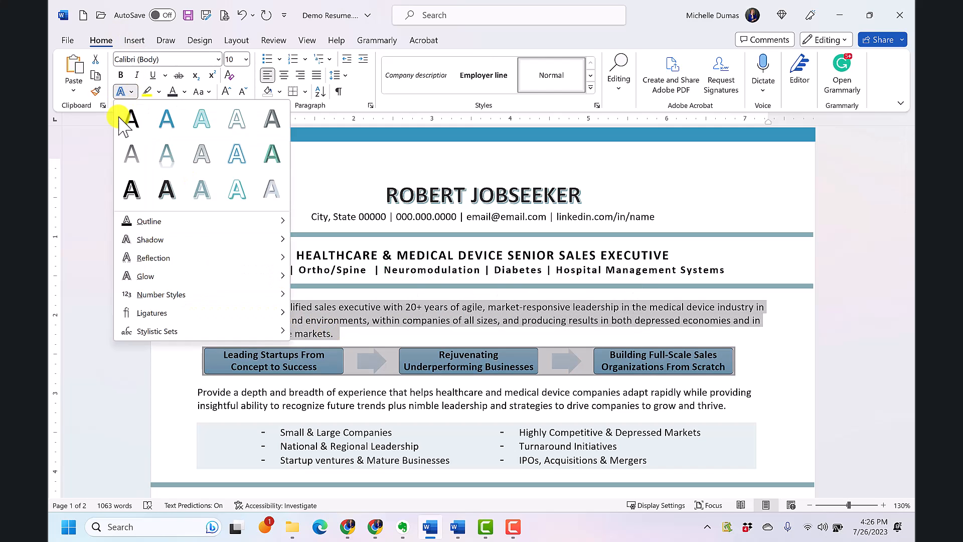
mouse_move(165, 119)
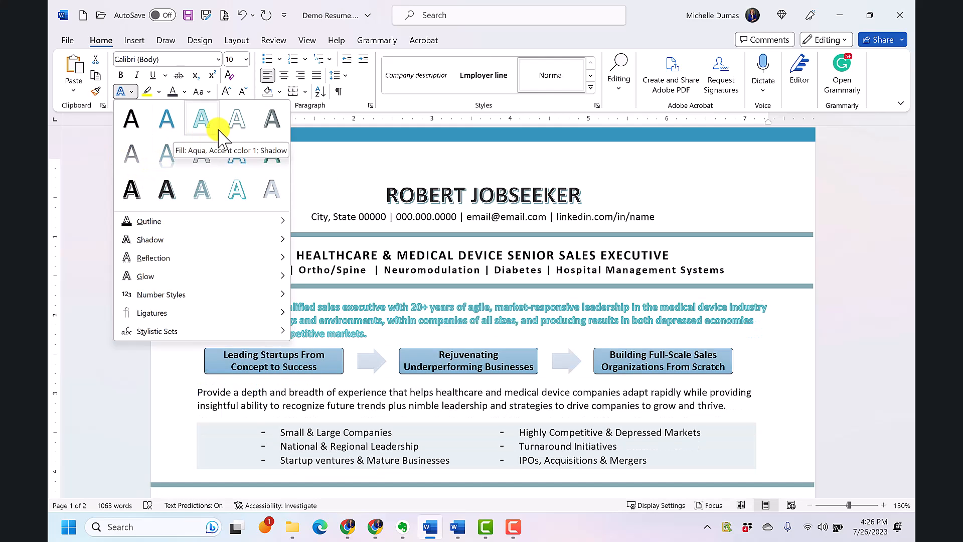
mouse_move(202, 189)
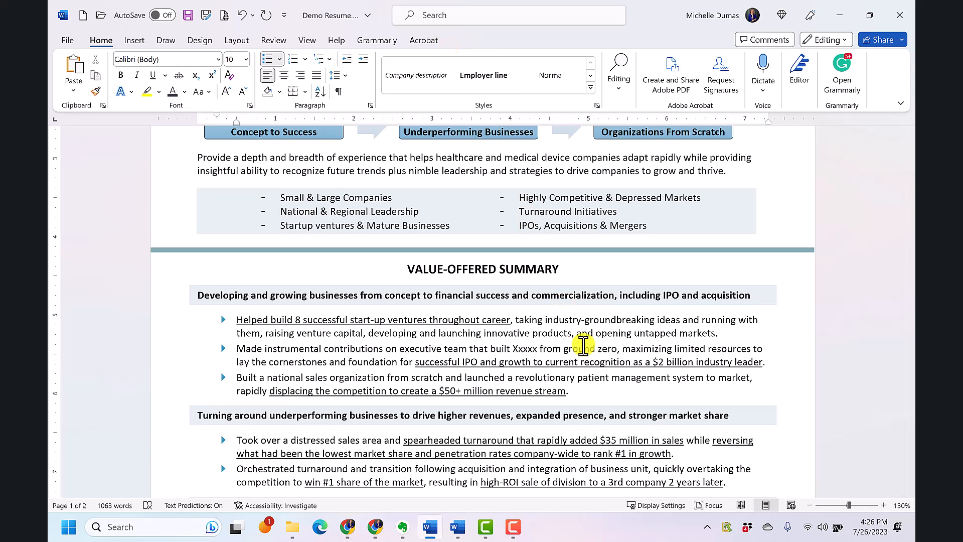
- Add space after the first Value-Offered Summary bullet and move into the third bullet
left_click(553, 319)
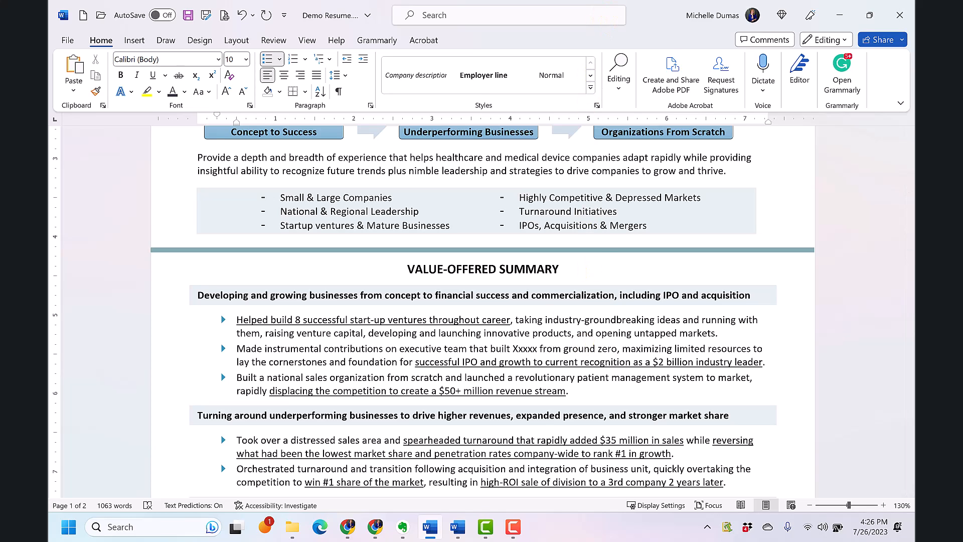
left_click(551, 319)
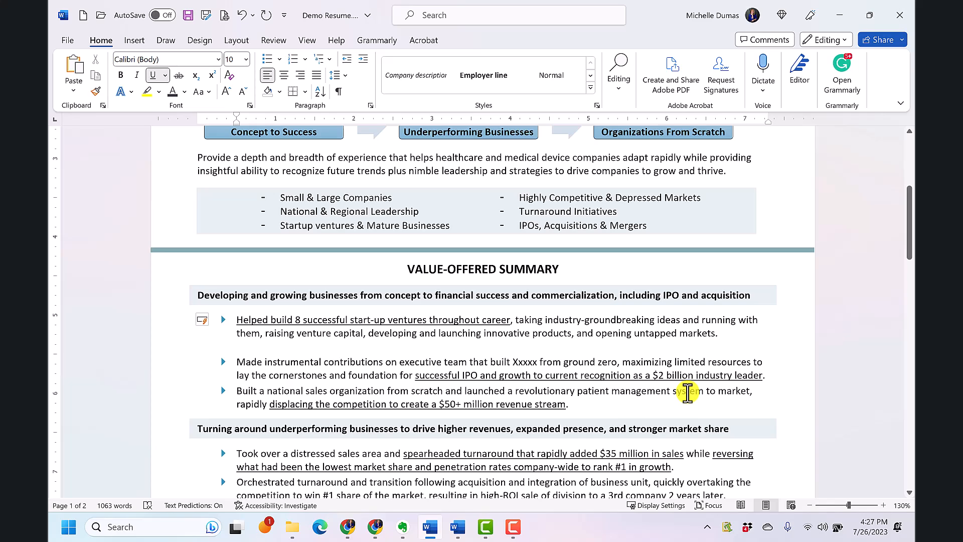
left_click(217, 346)
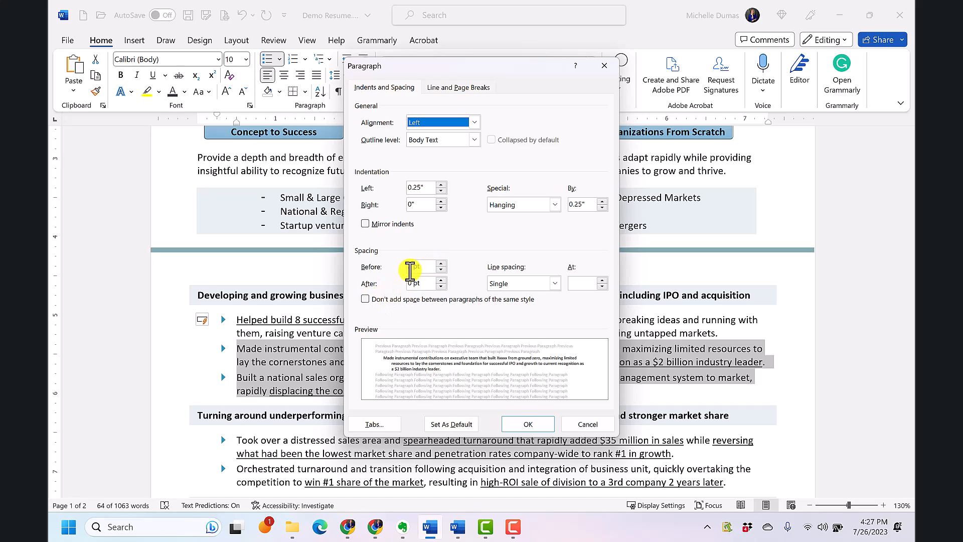
- Set 6 pt Spacing Before on the selected Value-Offered Summary bullet paragraphs
left_click(441, 263)
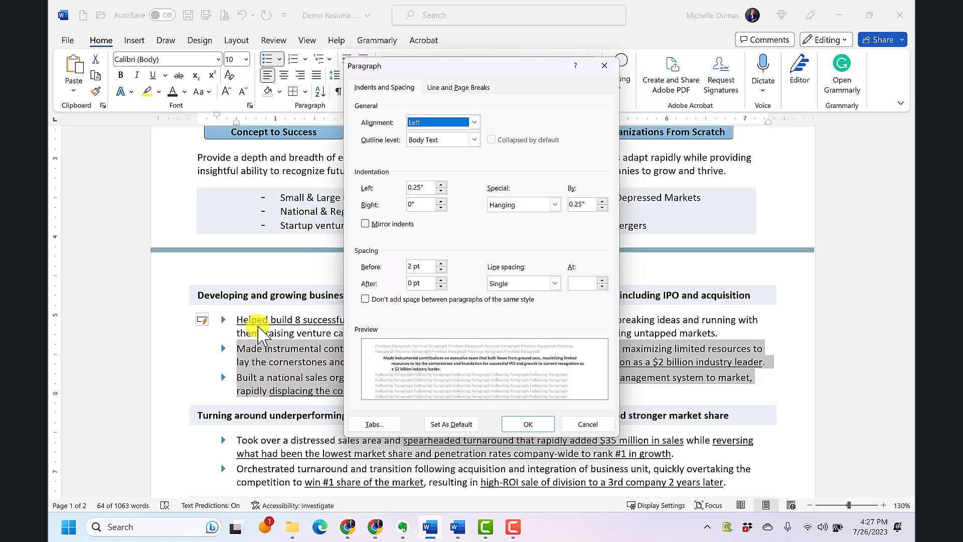
left_click(439, 263)
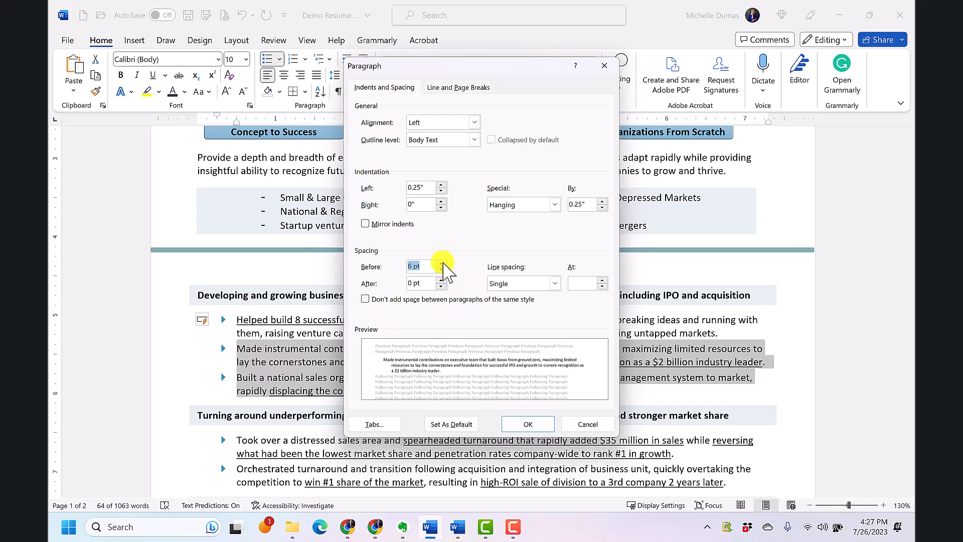
left_click(527, 423)
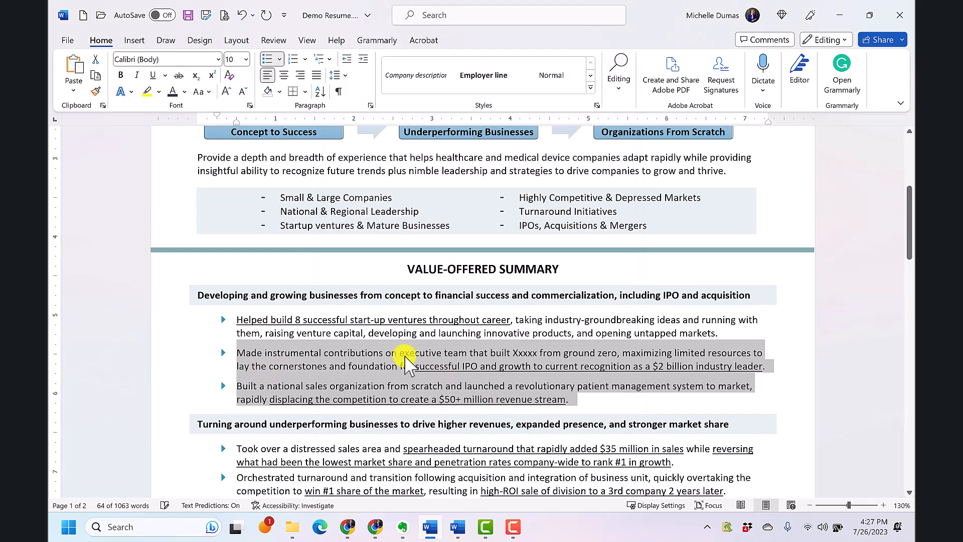
scroll("down", 3)
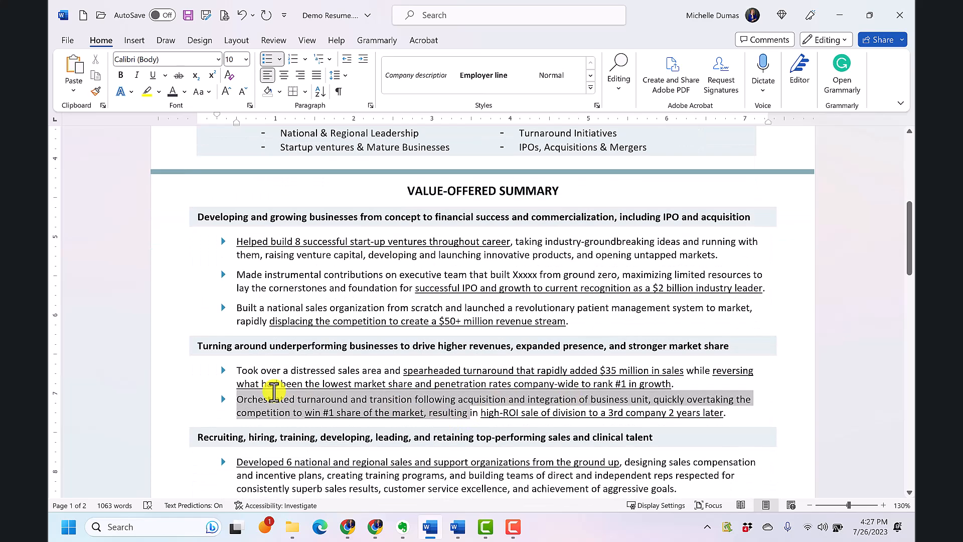
- Repeat the 6 pt Spacing Before for the Orchestrated bullet and the last bullet
left_click(335, 75)
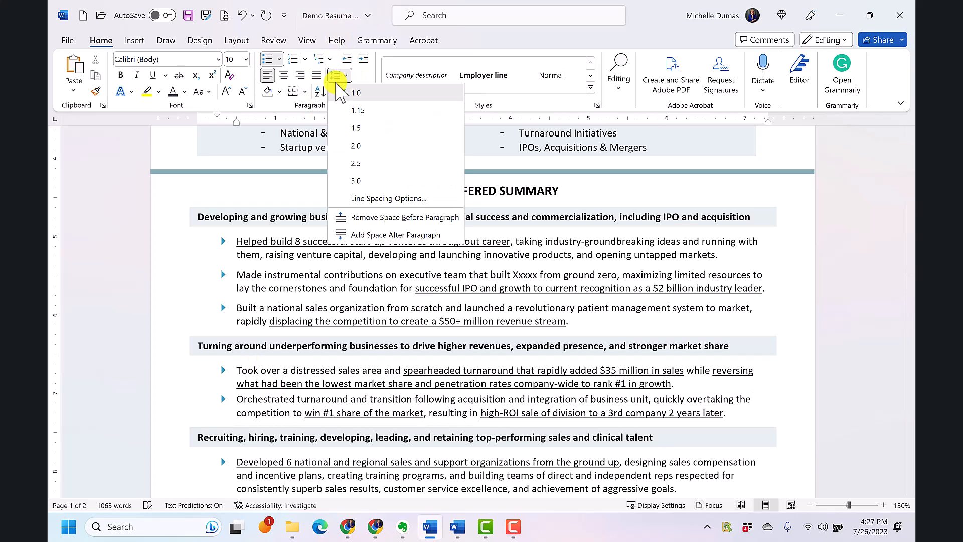
left_click(388, 197)
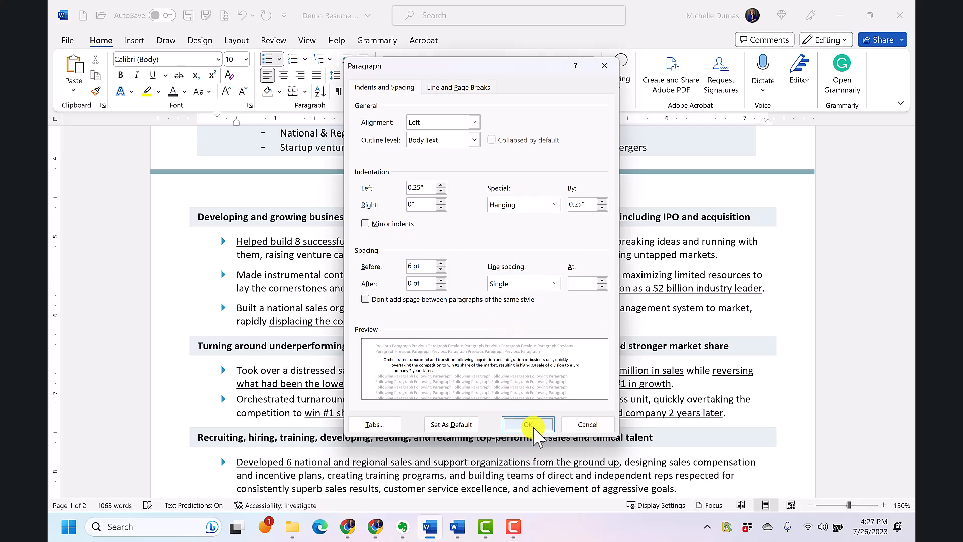
left_click(527, 423)
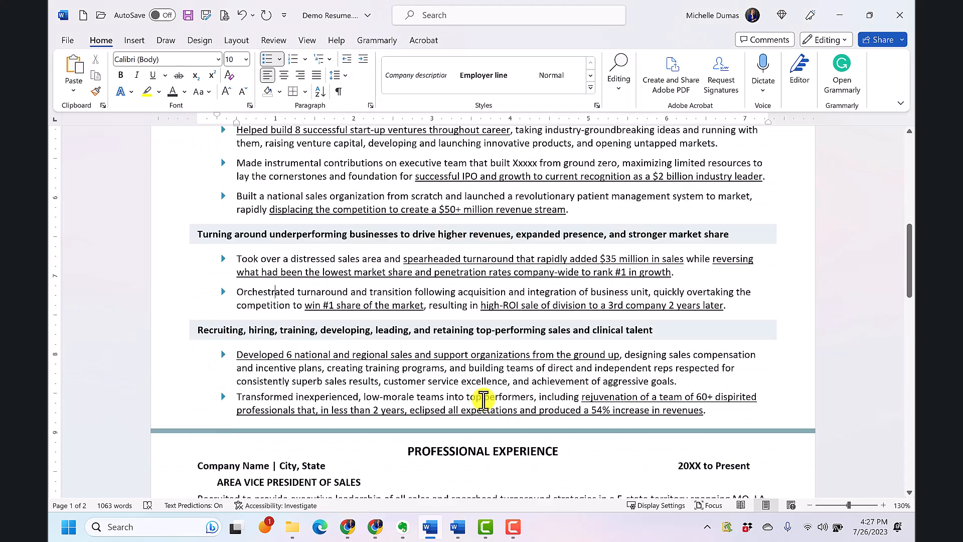
scroll("down", 3)
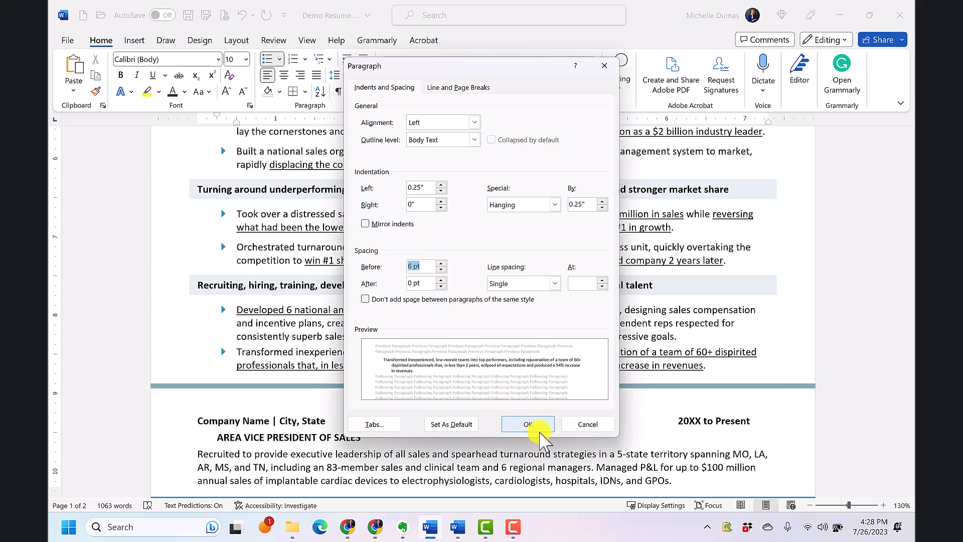
left_click(528, 424)
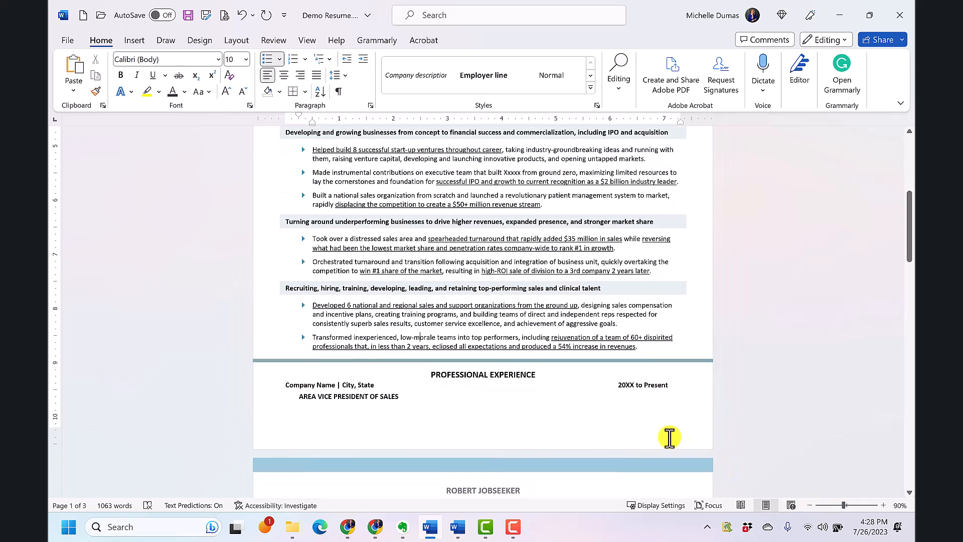
- Check the page count and undo the added spacing so the resume fits two pages
scroll("down", 3)
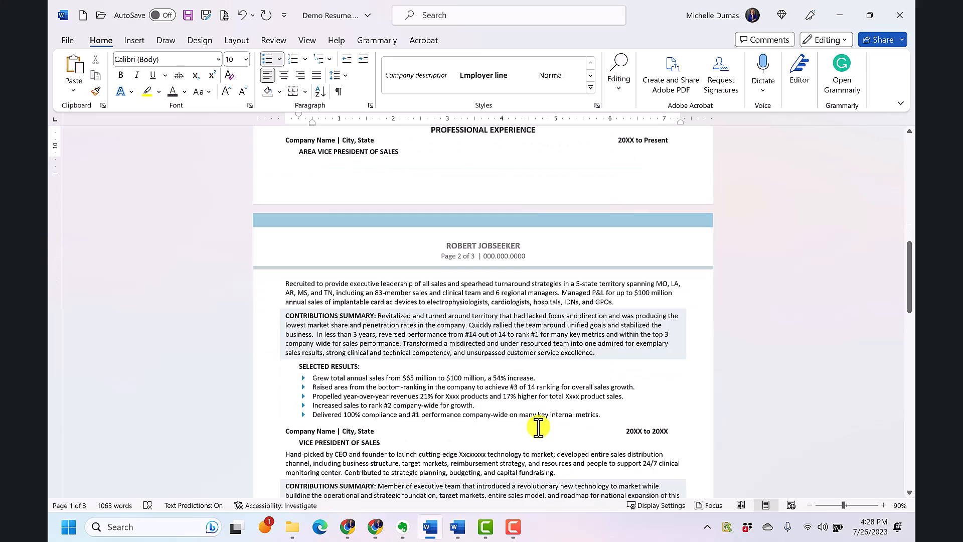
scroll("down", 3)
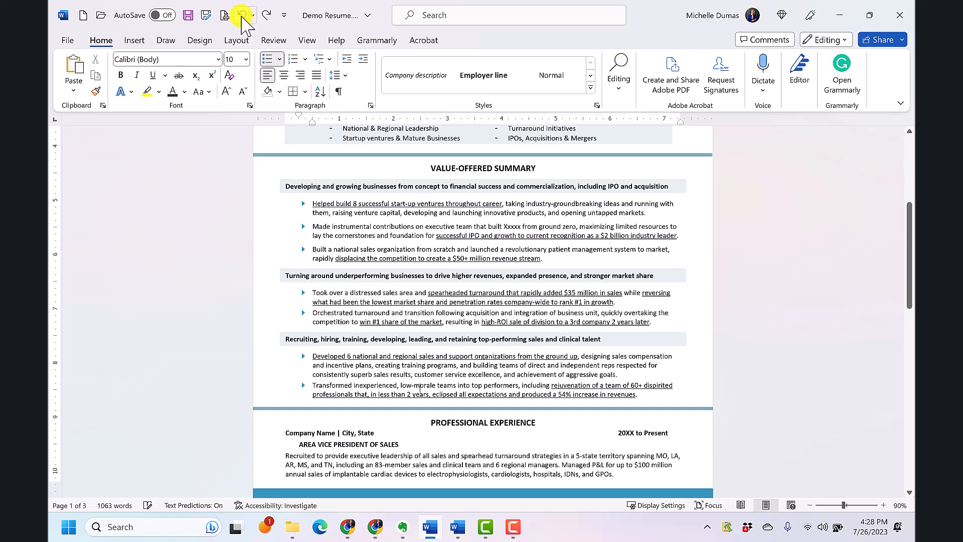
left_click(242, 15)
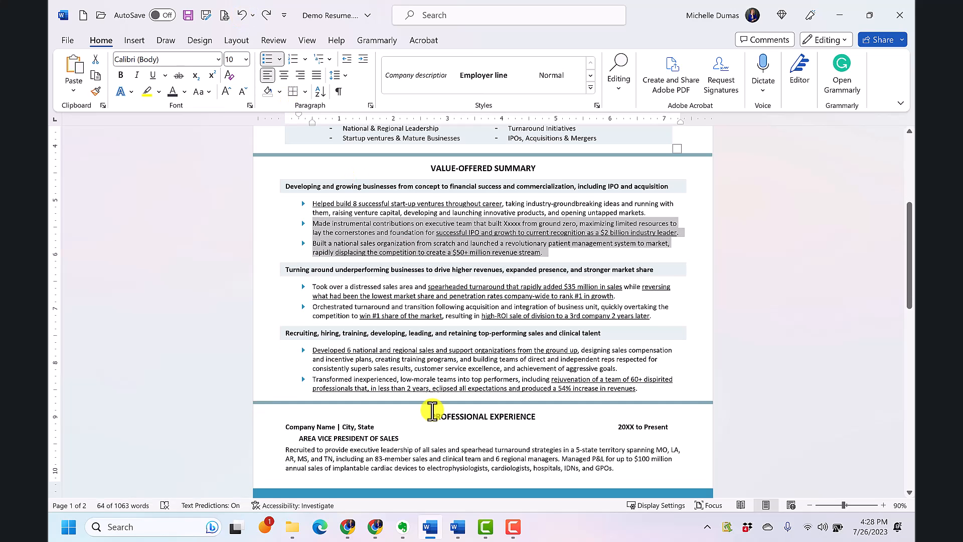
scroll("down", 3)
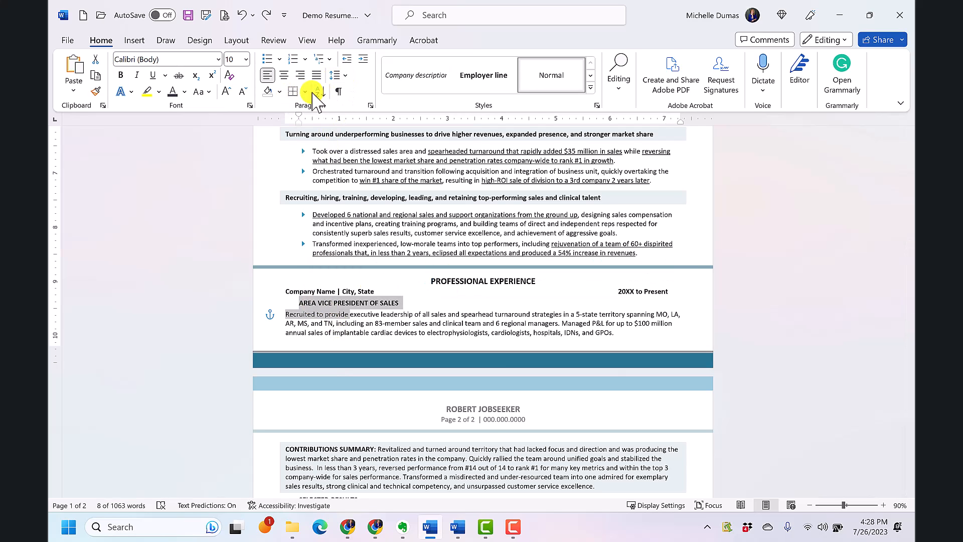
left_click(335, 75)
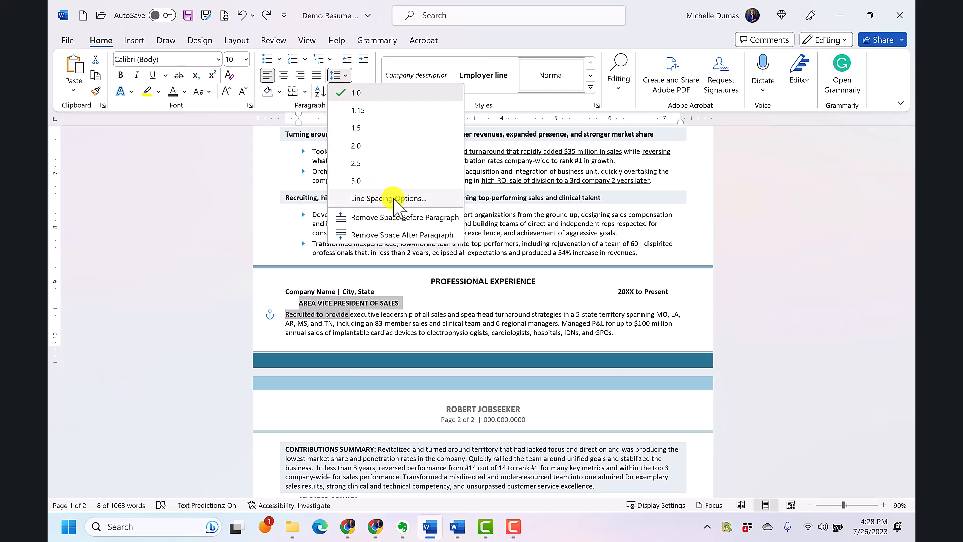
left_click(385, 197)
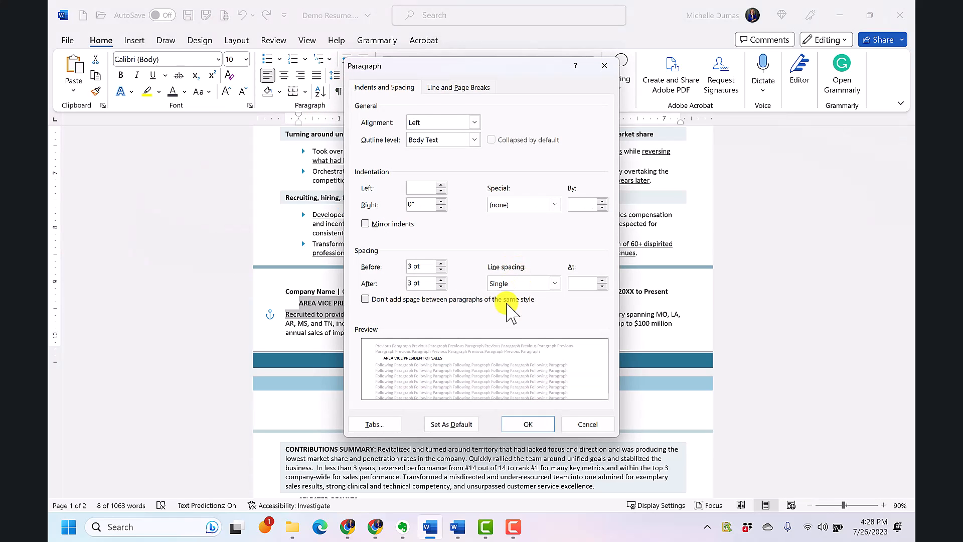
mouse_move(451, 308)
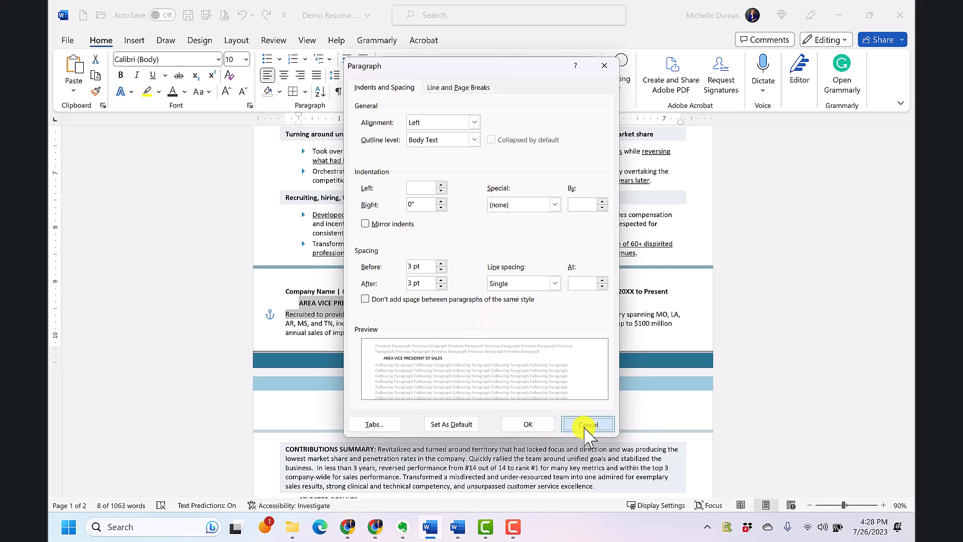
left_click(587, 423)
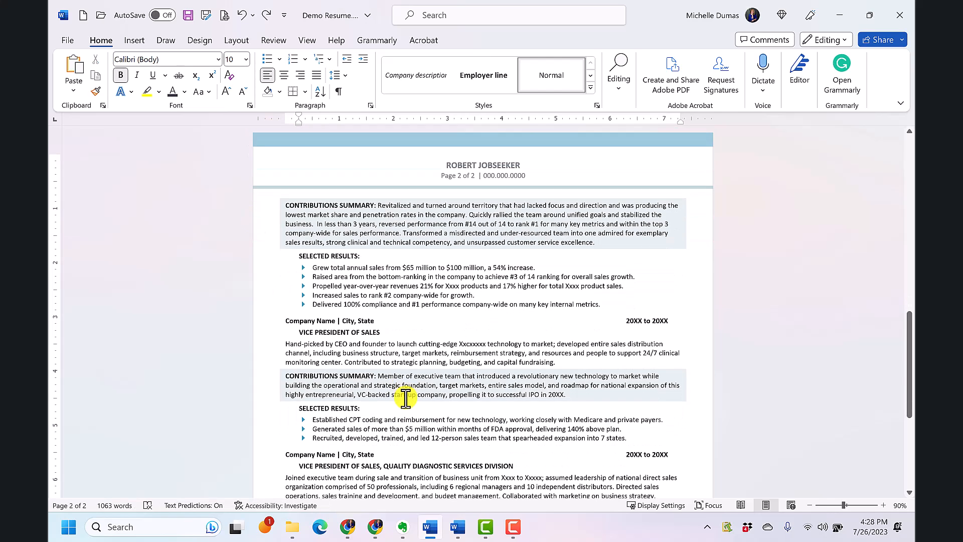
scroll("down", 3)
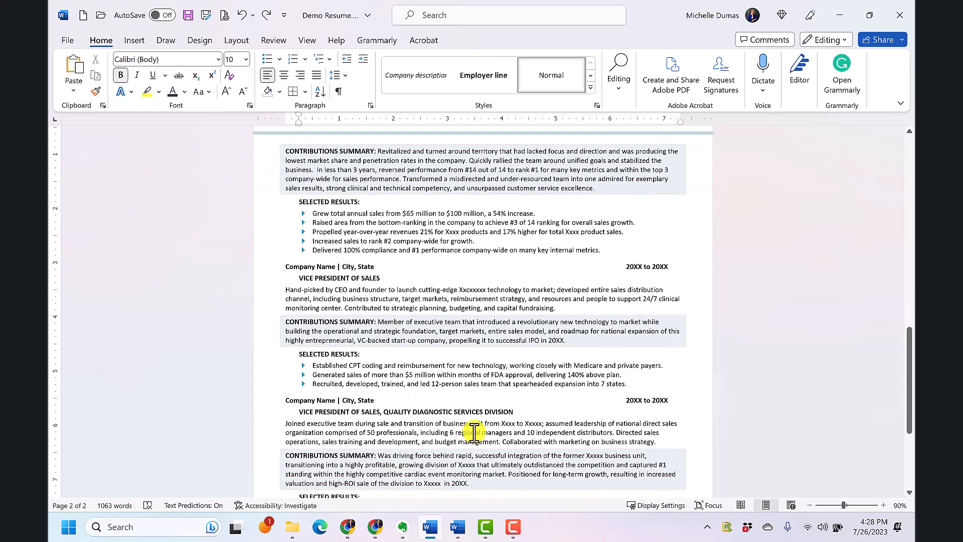
scroll("down", 3)
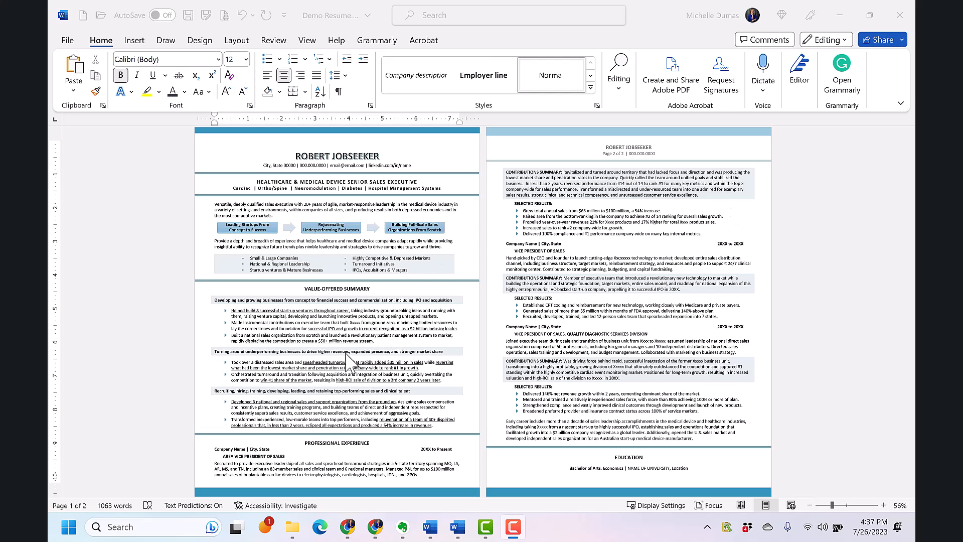
mouse_move(359, 403)
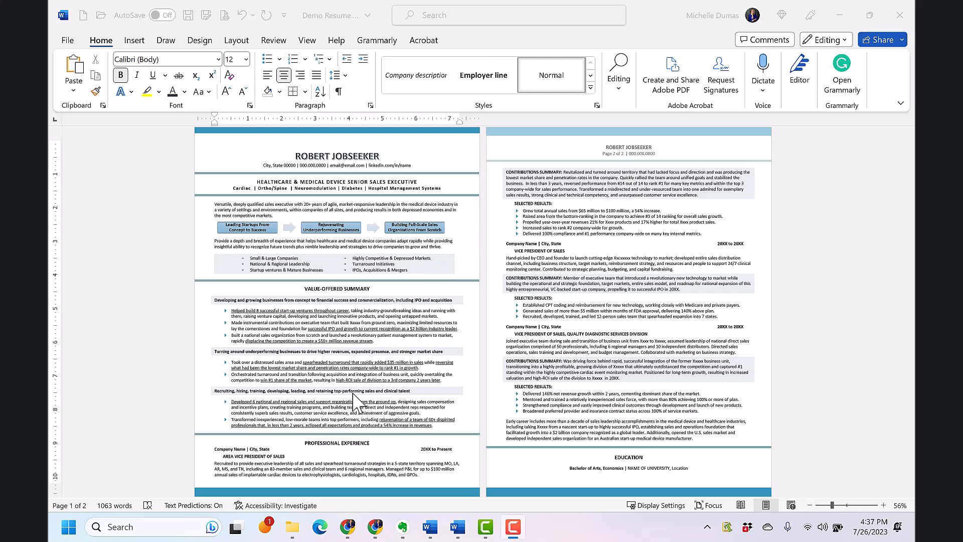
mouse_move(327, 302)
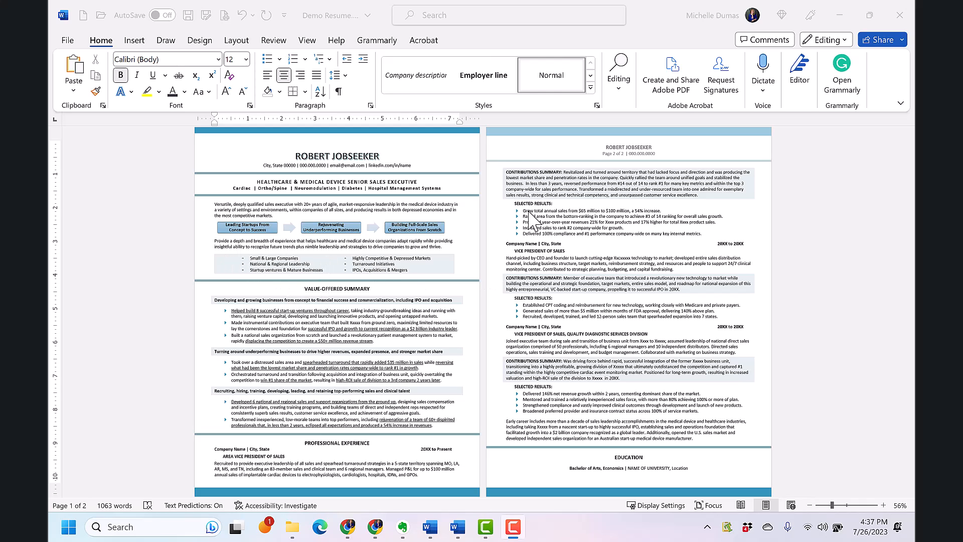
mouse_move(651, 206)
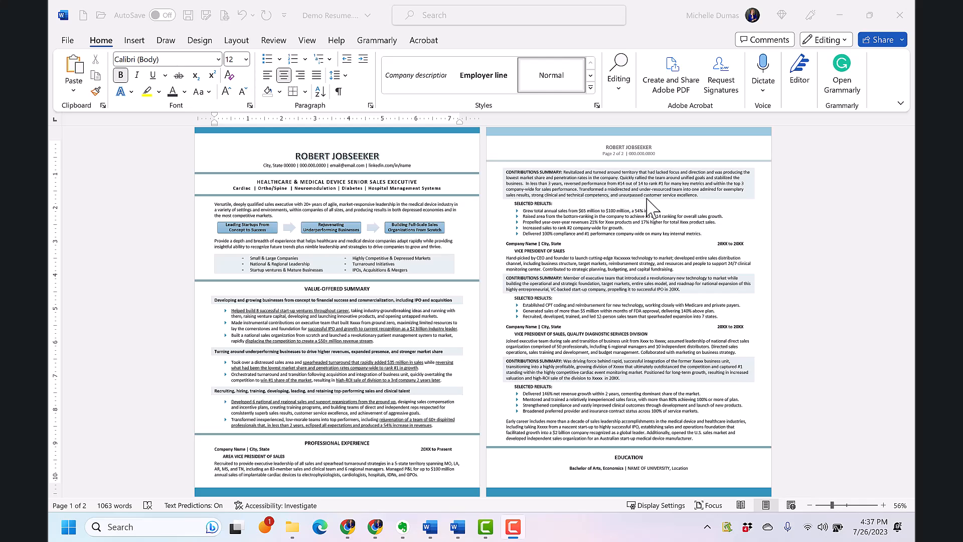
mouse_move(508, 174)
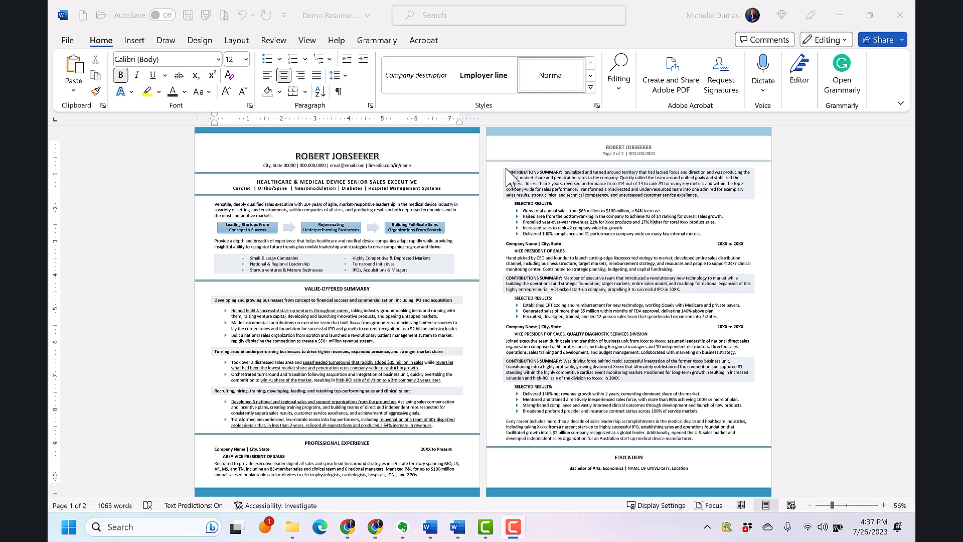
mouse_move(761, 185)
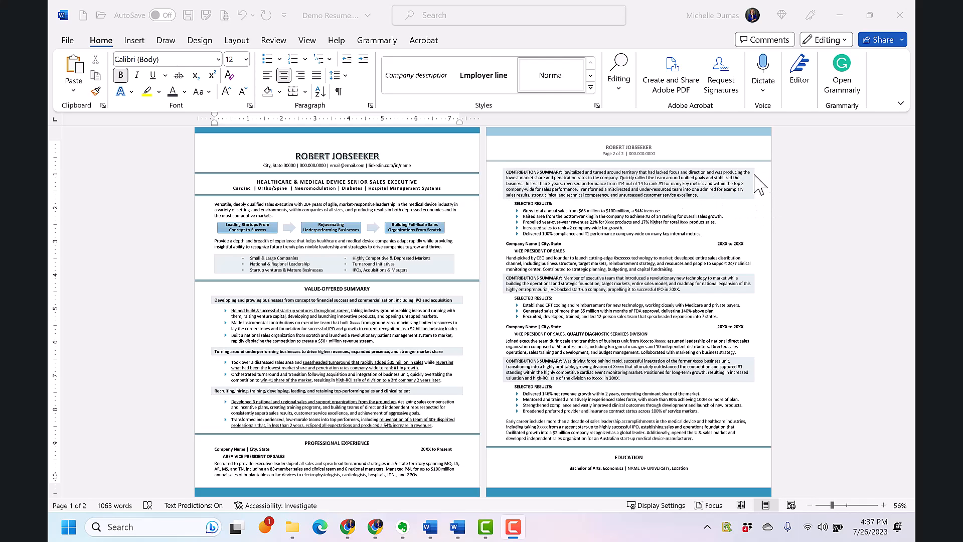
mouse_move(416, 308)
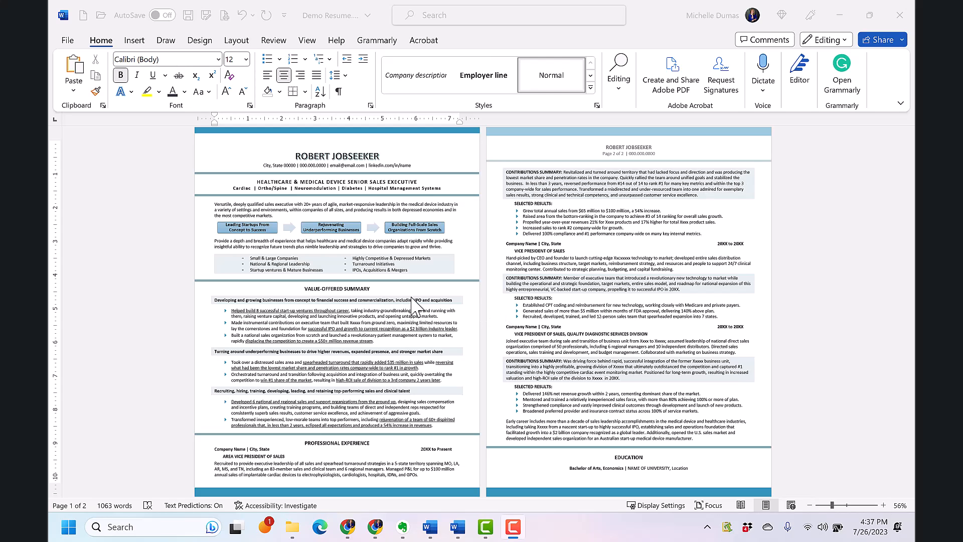
mouse_move(413, 313)
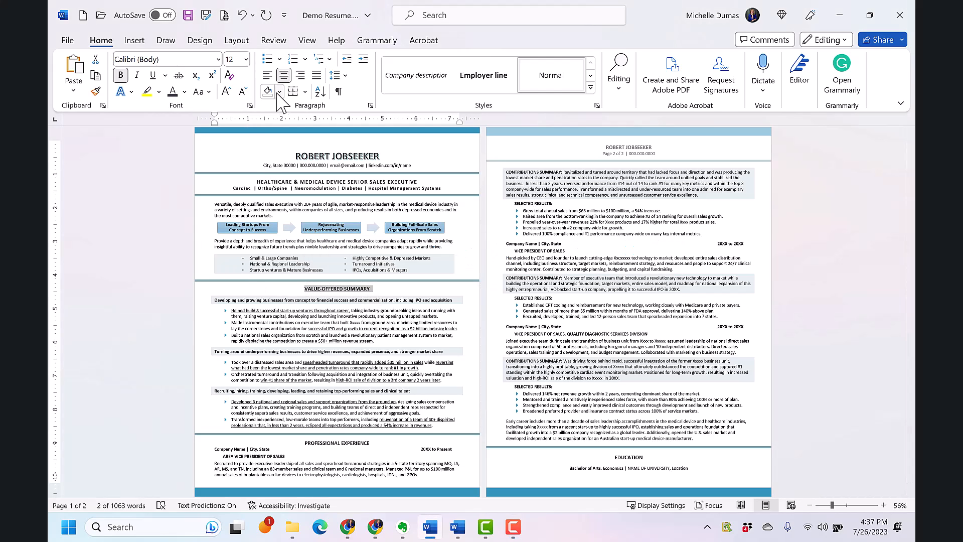
mouse_move(267, 92)
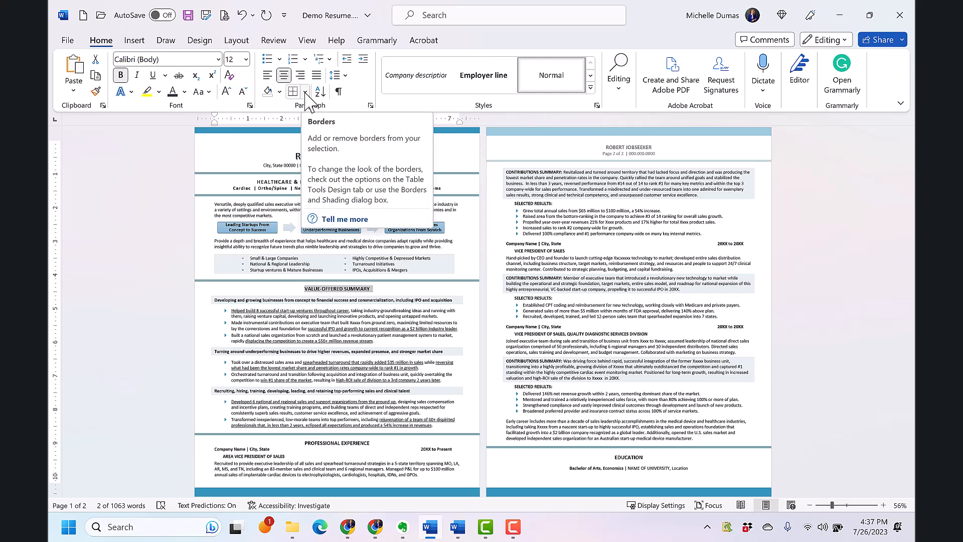
- Set a 2¼ pt coloured border applied to the VALUE-OFFERED SUMMARY heading text only
left_click(304, 92)
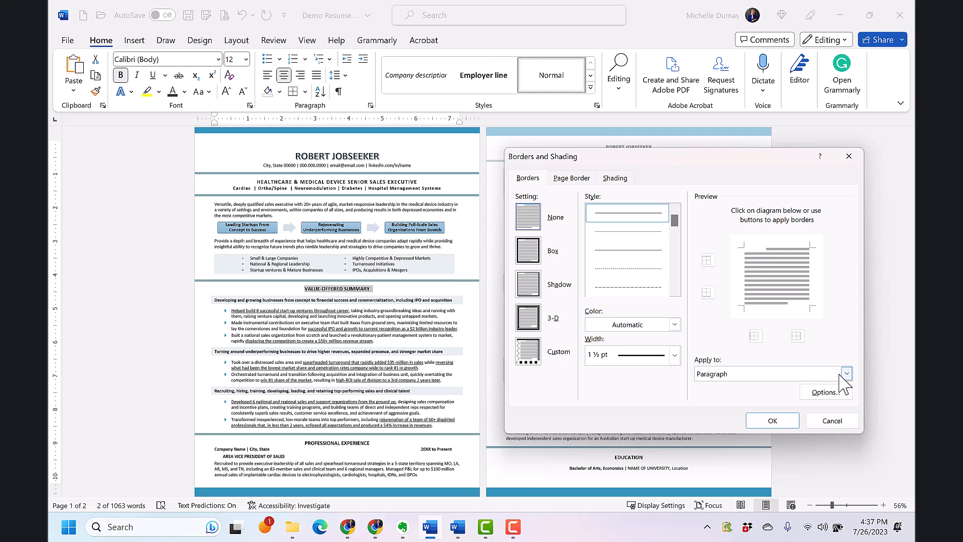
left_click(847, 373)
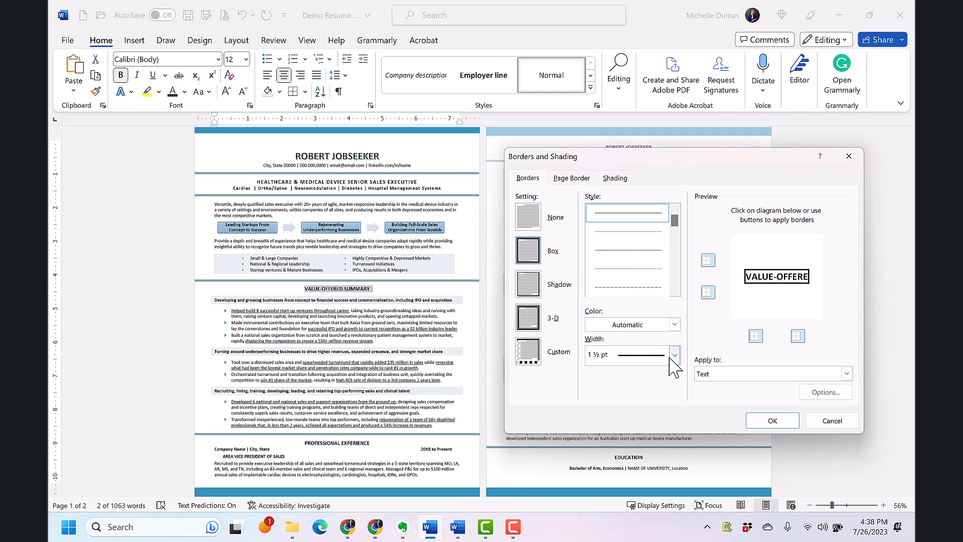
left_click(675, 354)
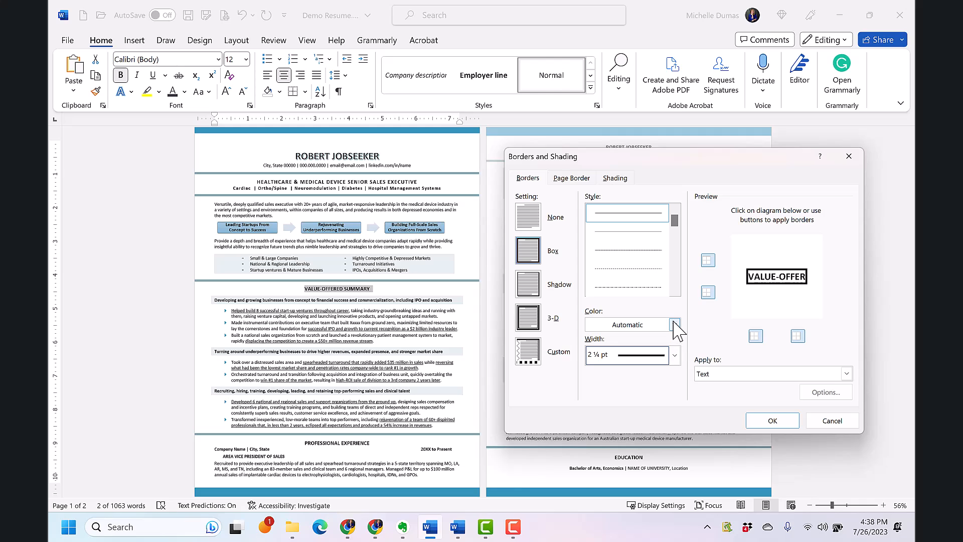
left_click(679, 324)
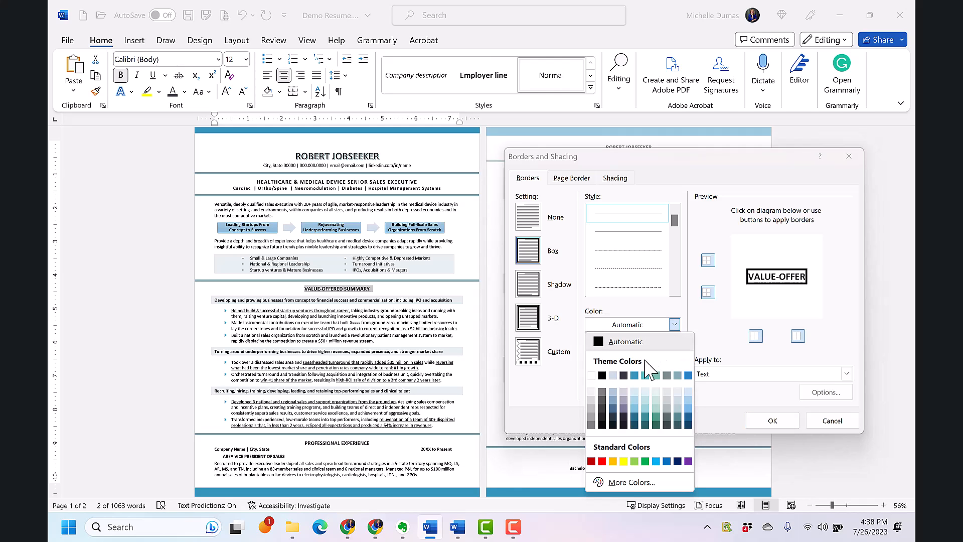
left_click(603, 375)
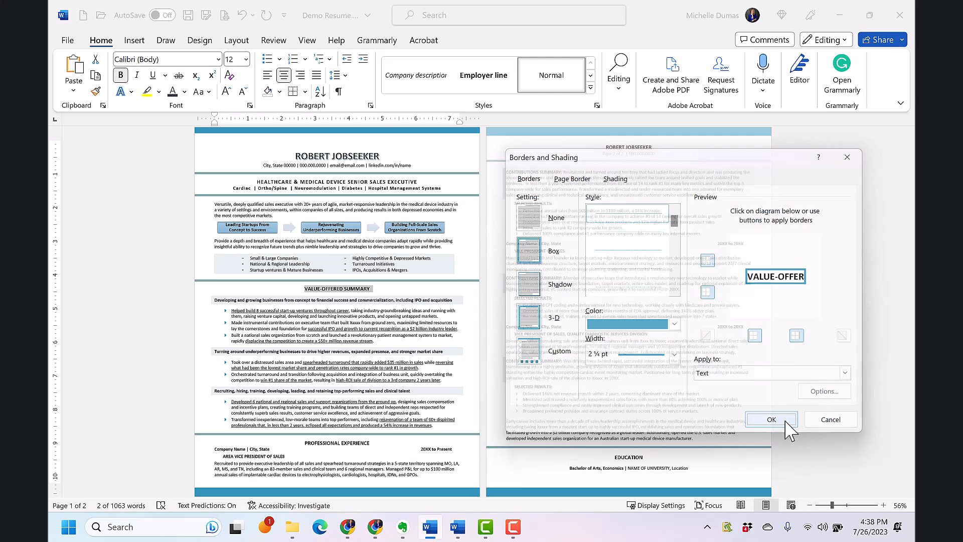
left_click(771, 419)
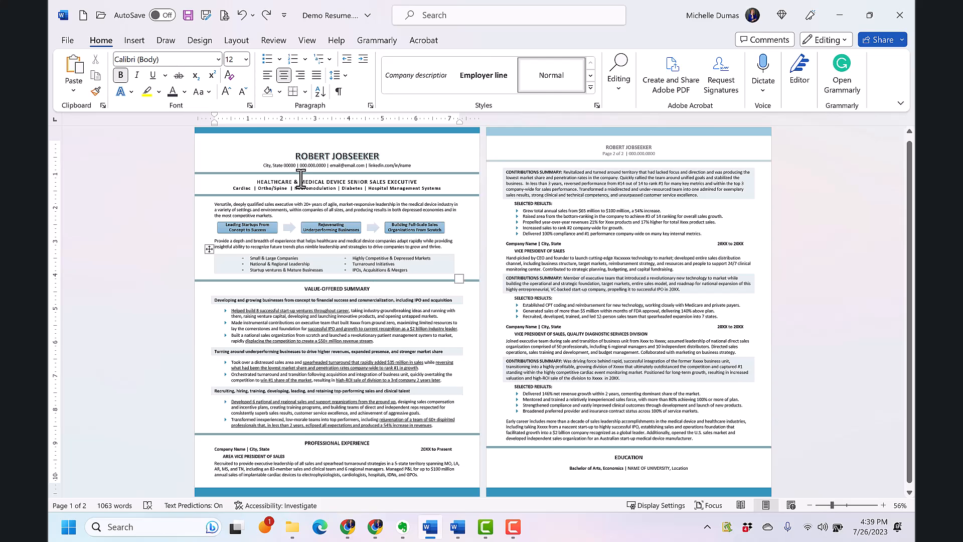
- Put a blue Box border around the VALUE-OFFERED SUMMARY heading paragraph
left_click(294, 92)
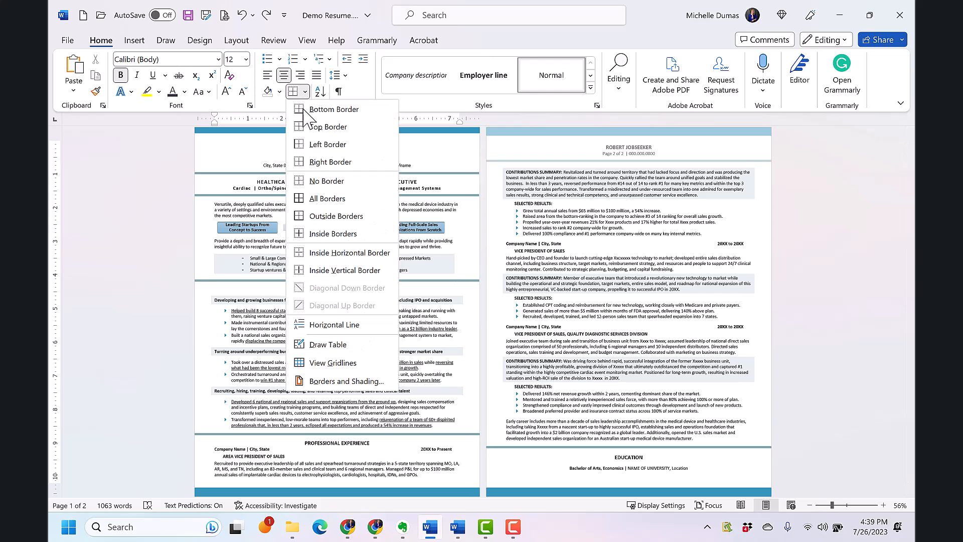
left_click(346, 381)
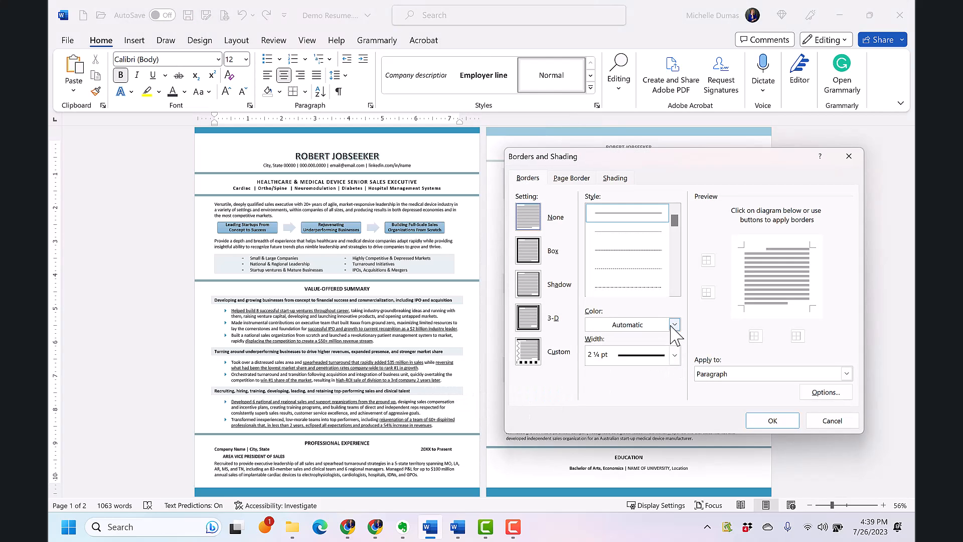
left_click(675, 324)
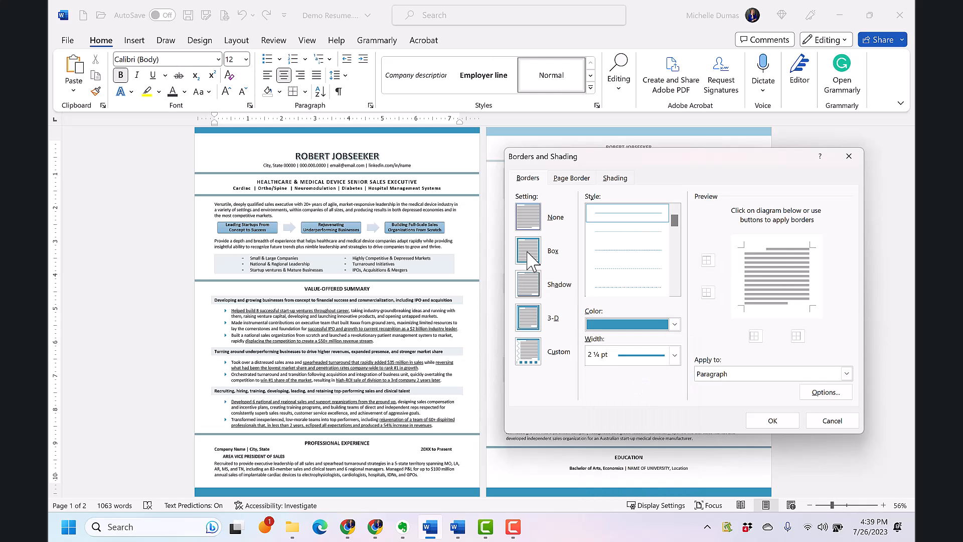
left_click(526, 250)
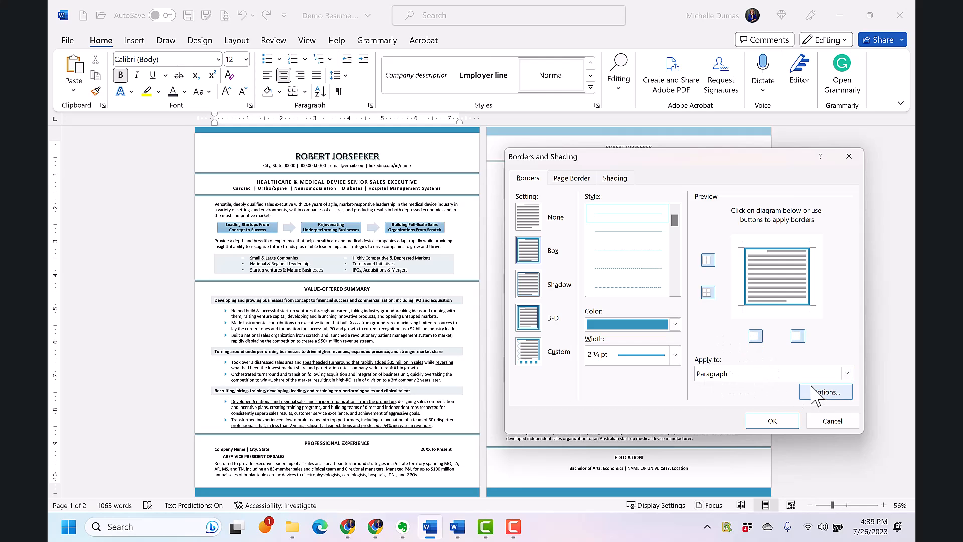
mouse_move(772, 421)
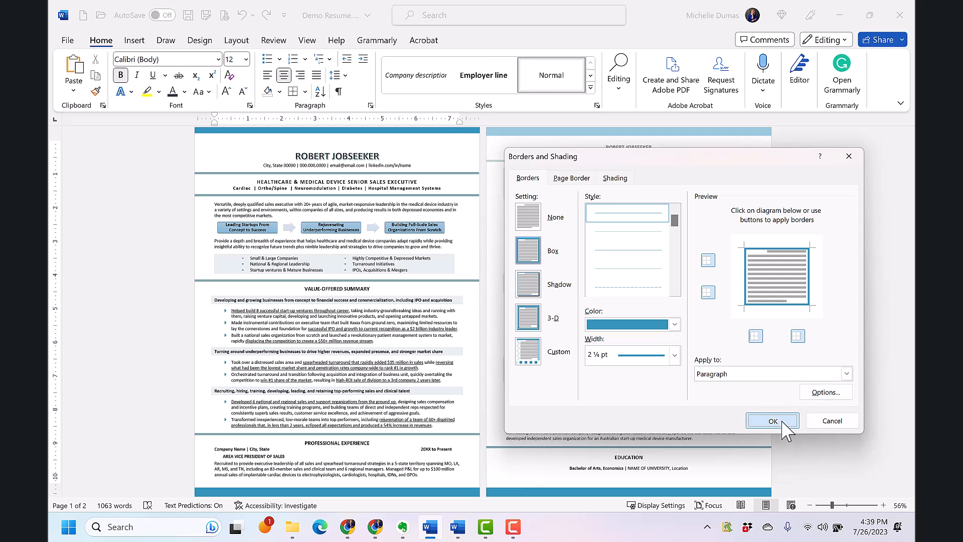
left_click(773, 421)
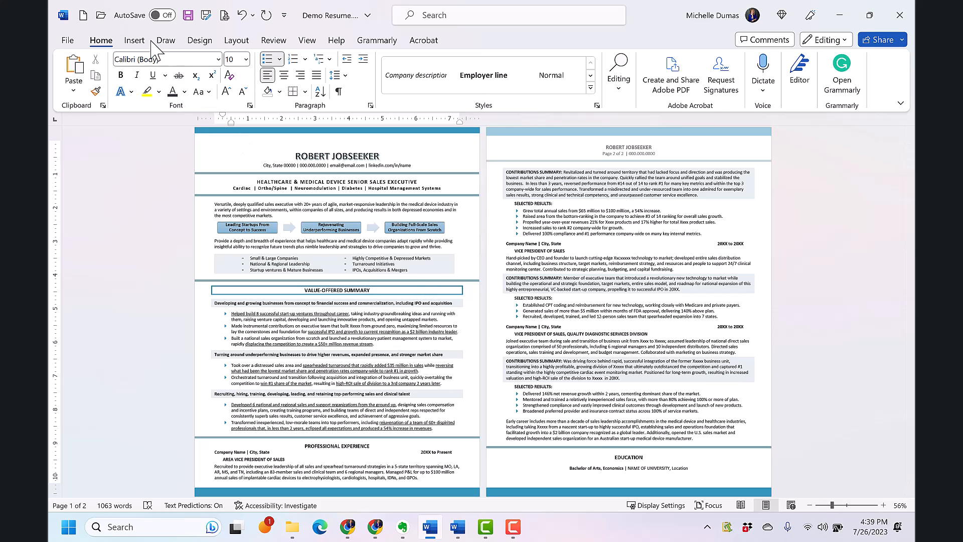
mouse_move(245, 15)
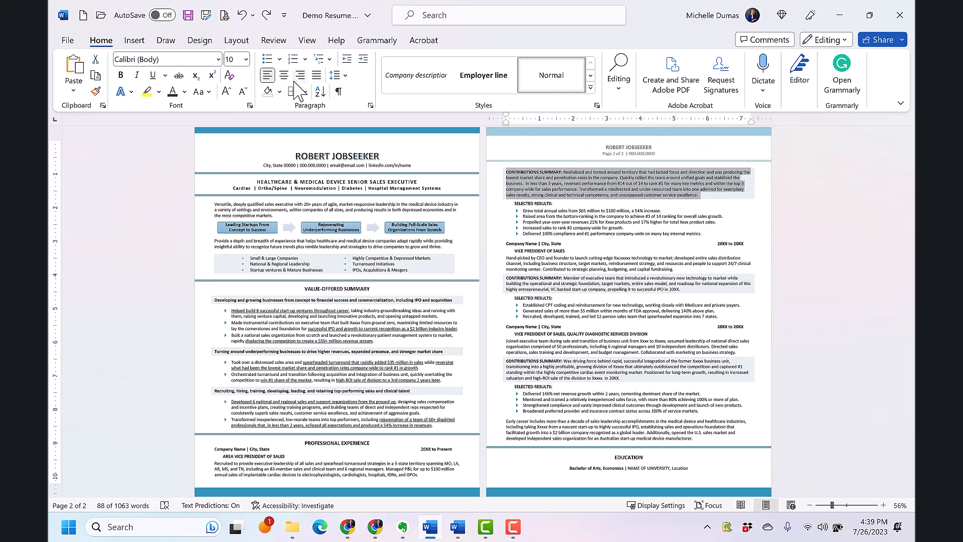
left_click(305, 91)
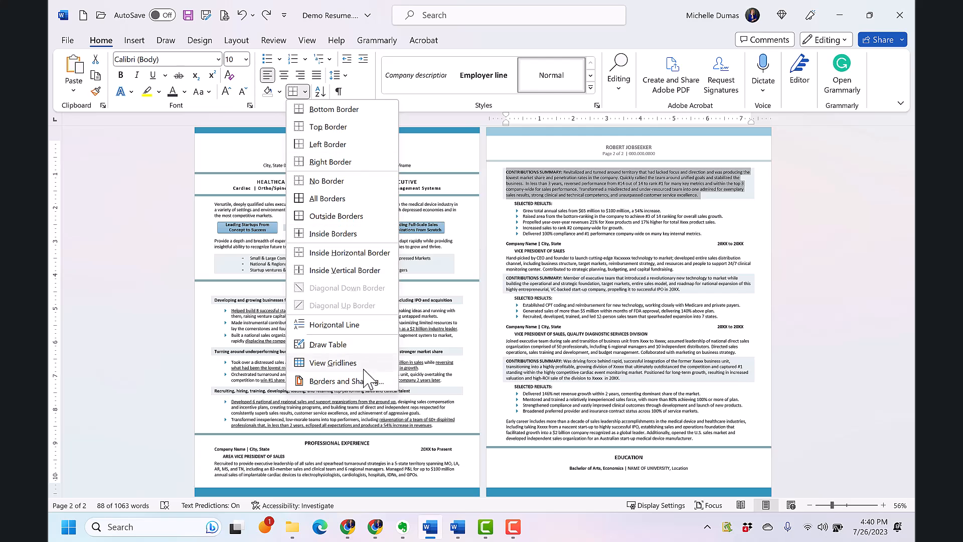
left_click(338, 381)
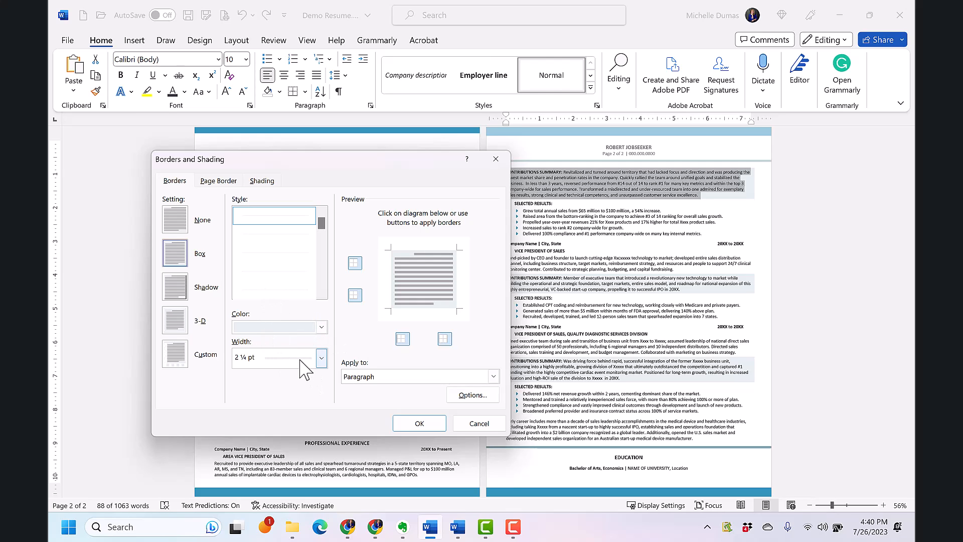
mouse_move(639, 215)
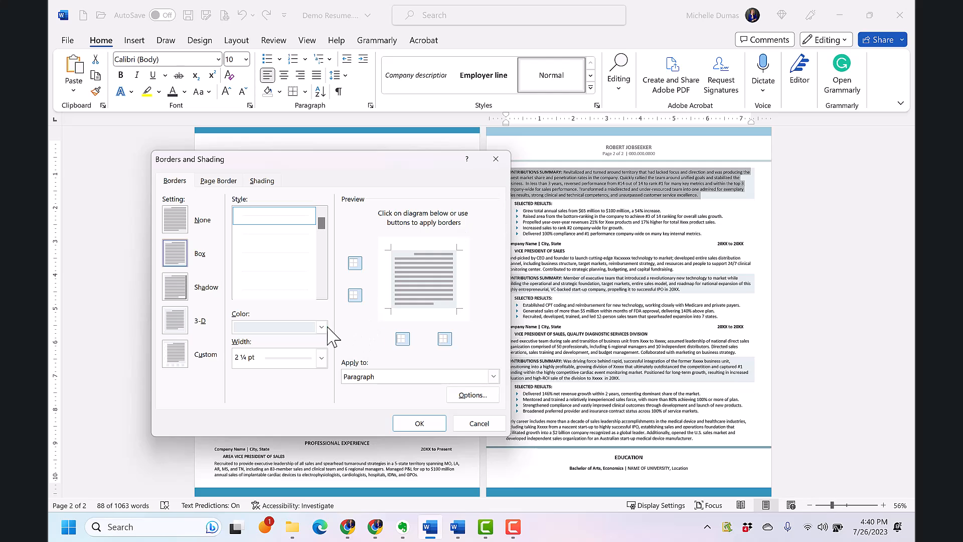
left_click(321, 327)
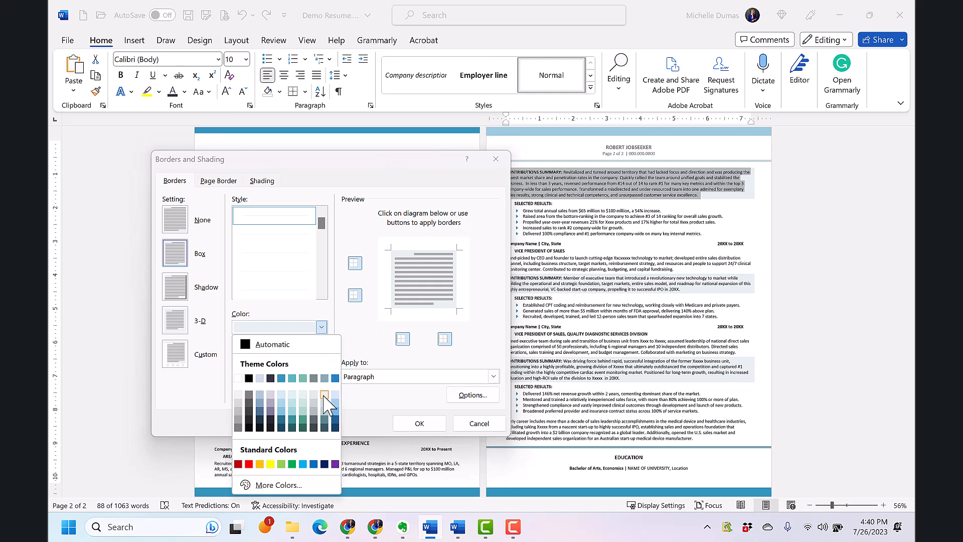
mouse_move(327, 397)
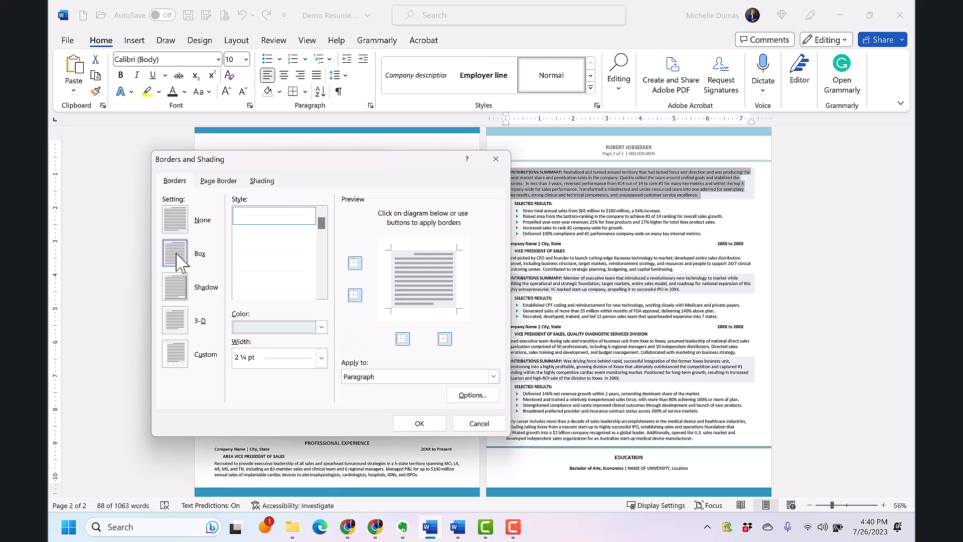
left_click(262, 180)
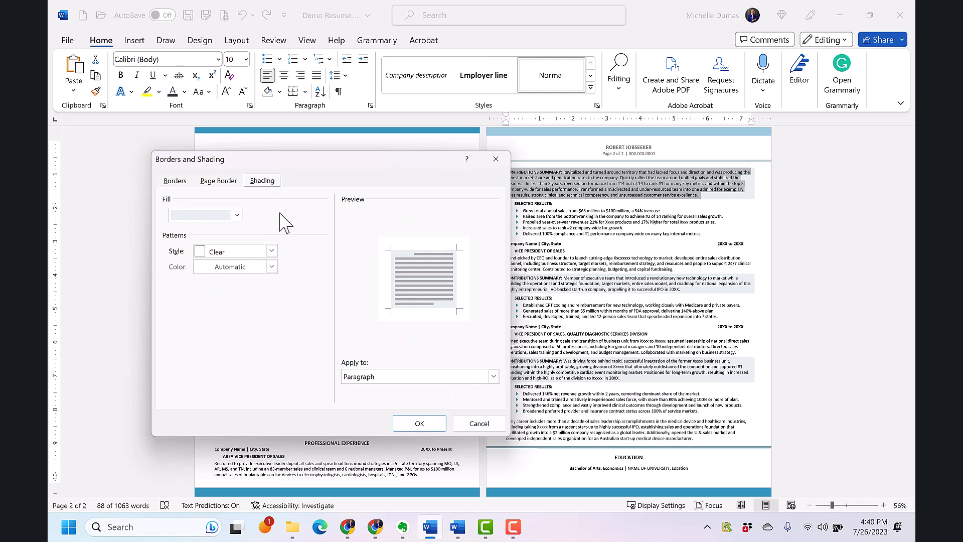
mouse_move(382, 395)
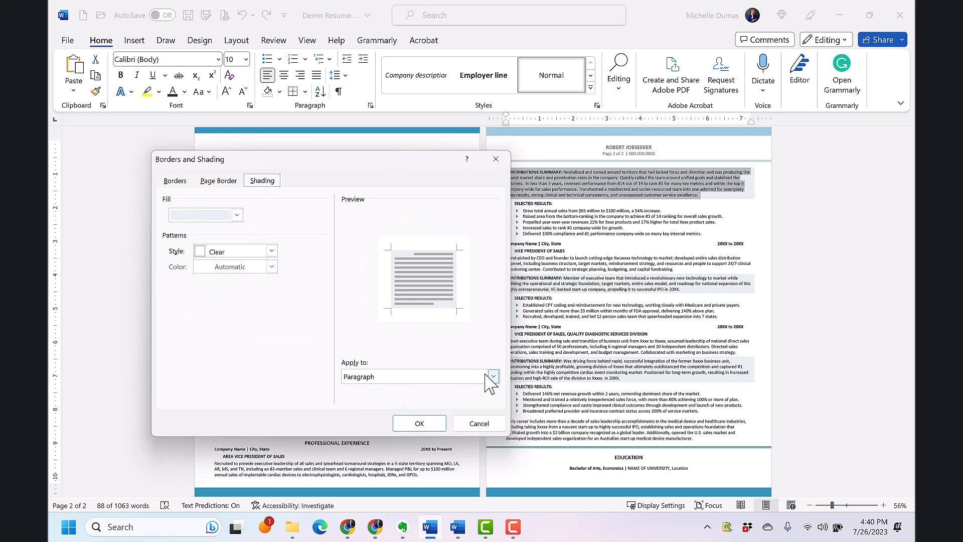
left_click(237, 215)
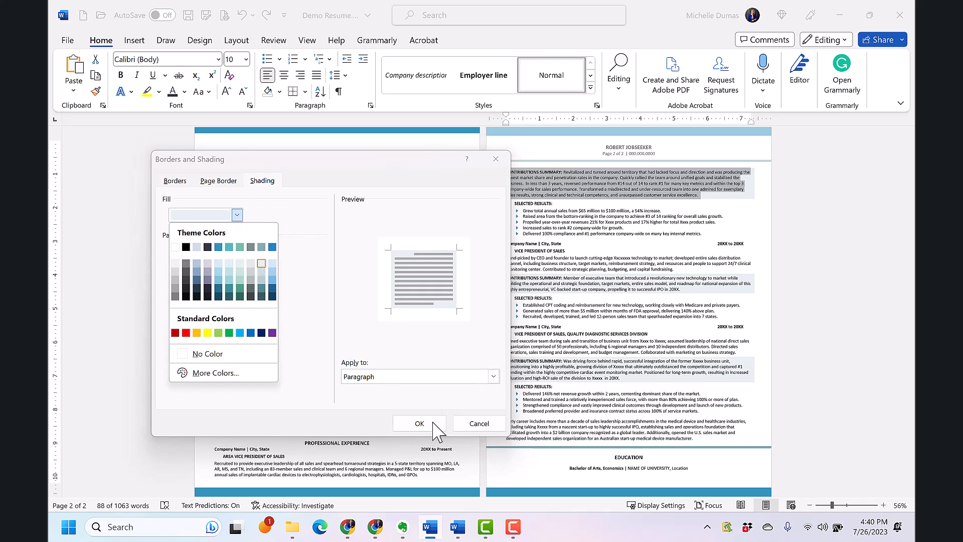
left_click(420, 423)
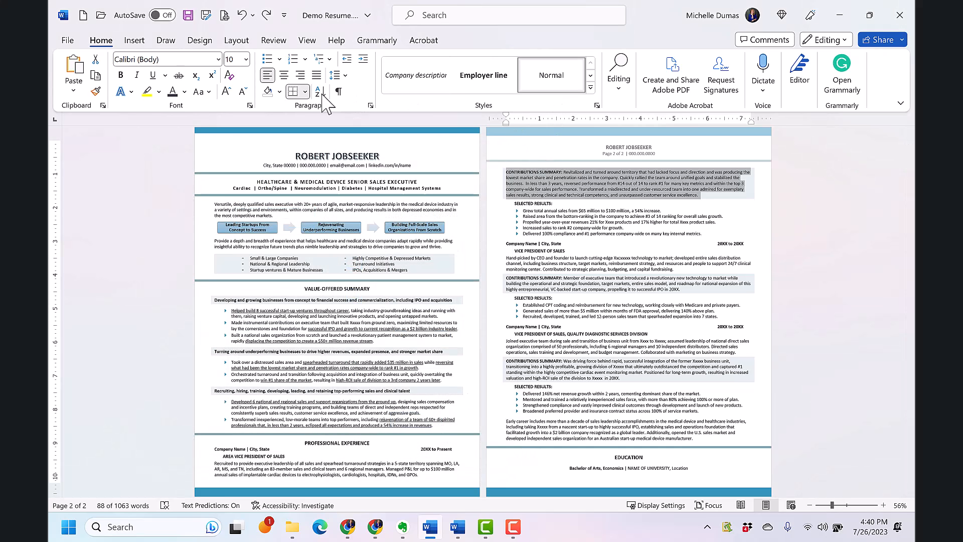
- Try a Box border and browse Shading fill colours for the first Contributions Summary paragraph
left_click(305, 91)
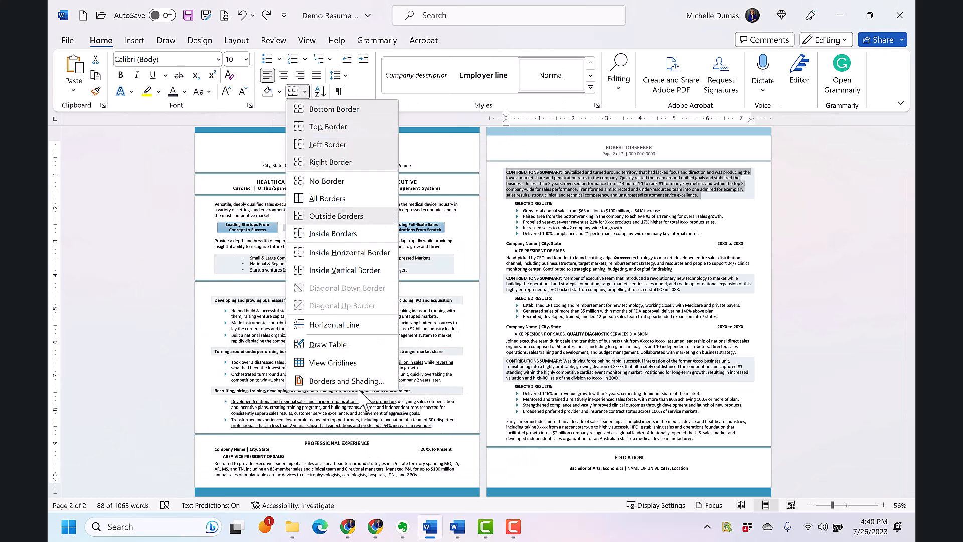
left_click(348, 381)
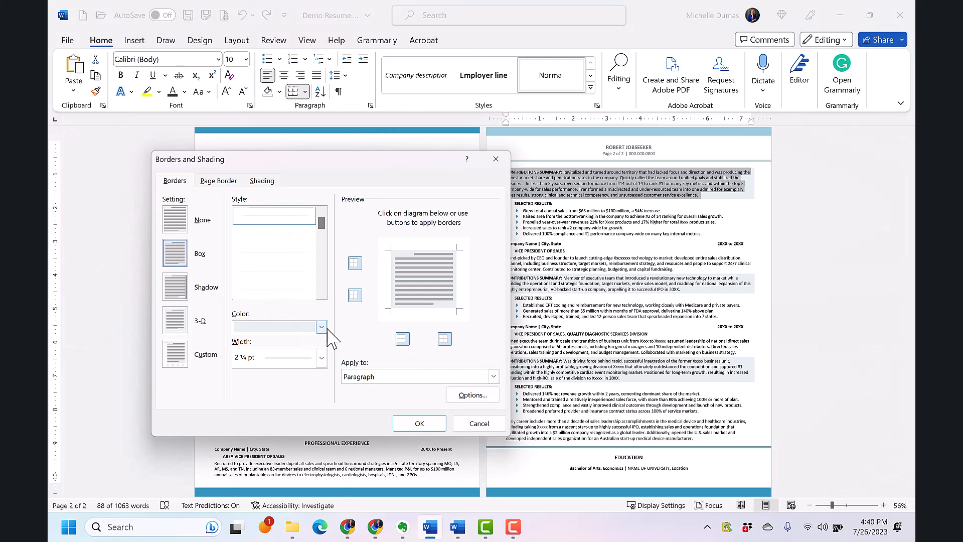
left_click(322, 326)
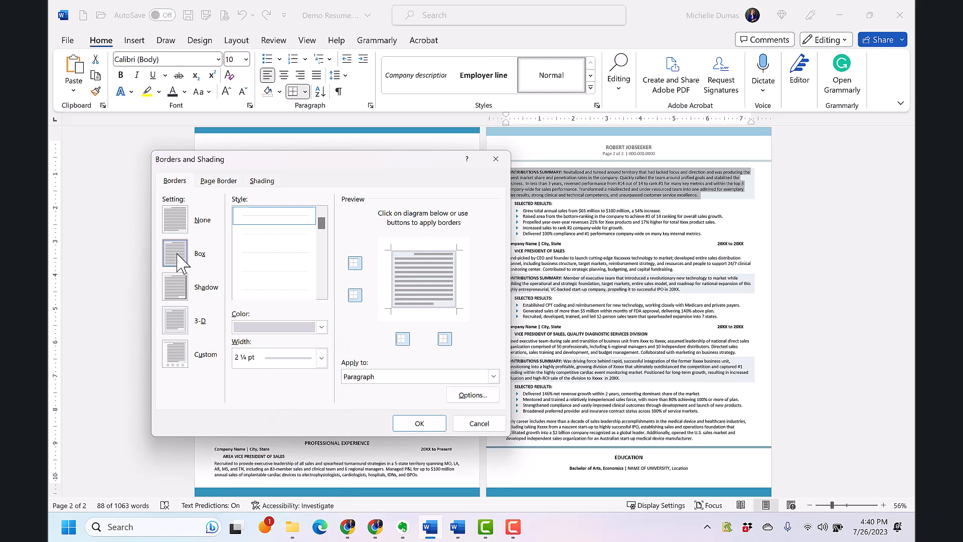
left_click(262, 181)
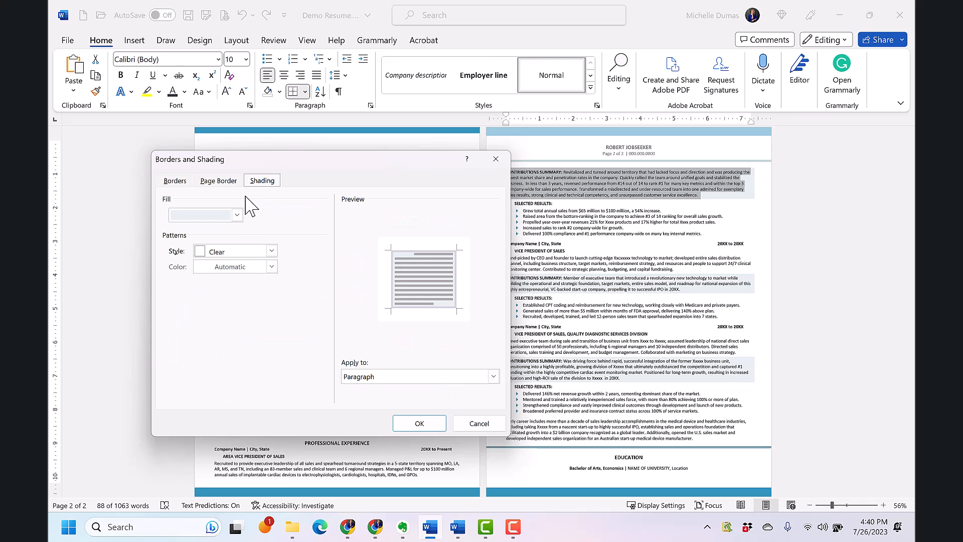
left_click(236, 215)
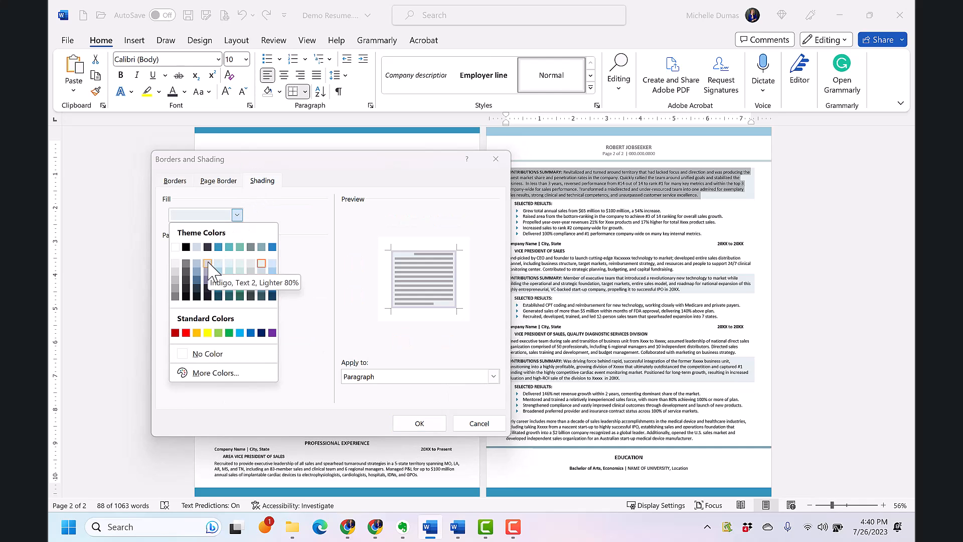
left_click(175, 179)
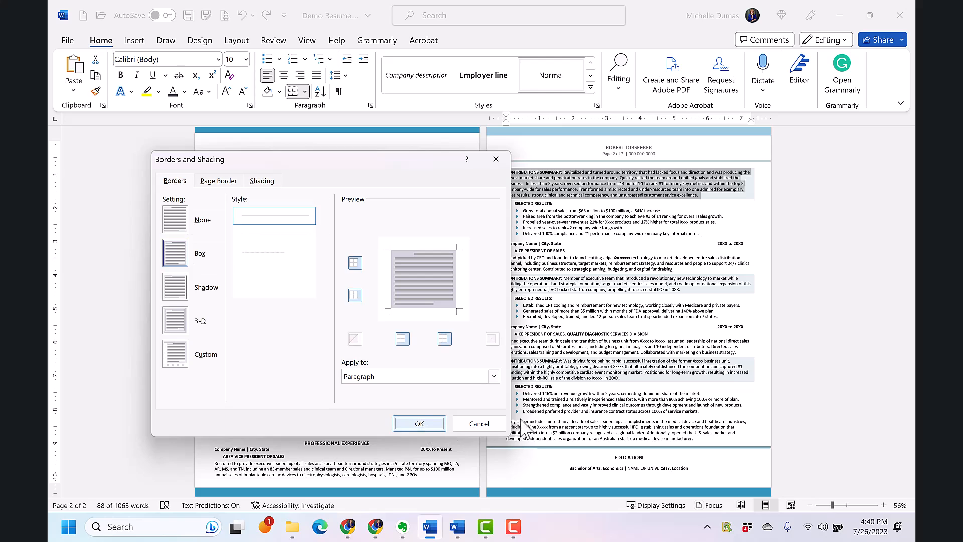
left_click(420, 423)
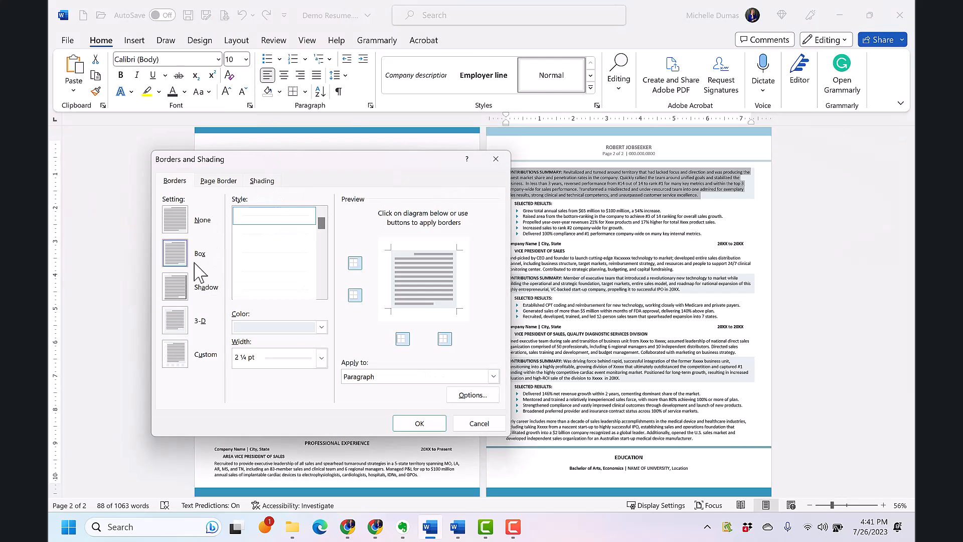
- Apply a dark Box border with dark fill to the paragraph, then undo it
left_click(321, 326)
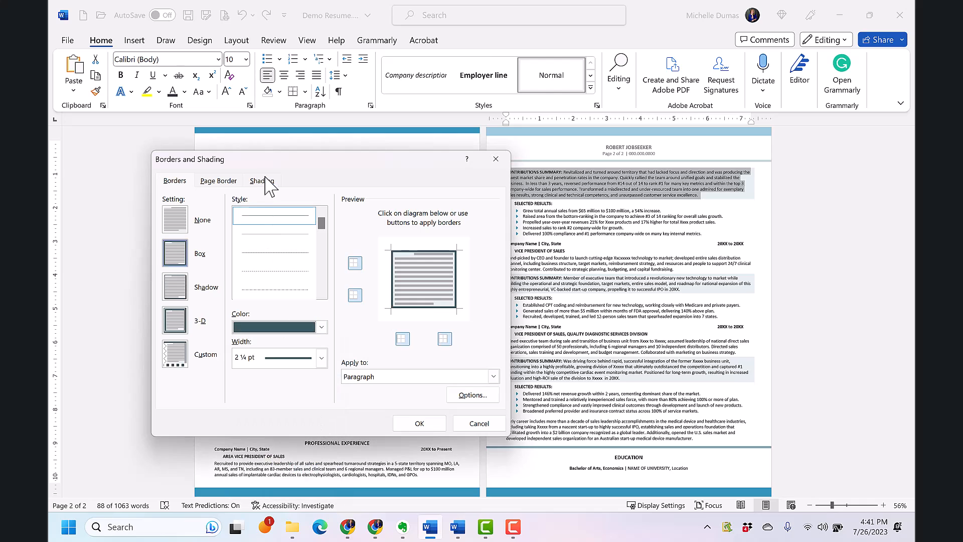
left_click(262, 180)
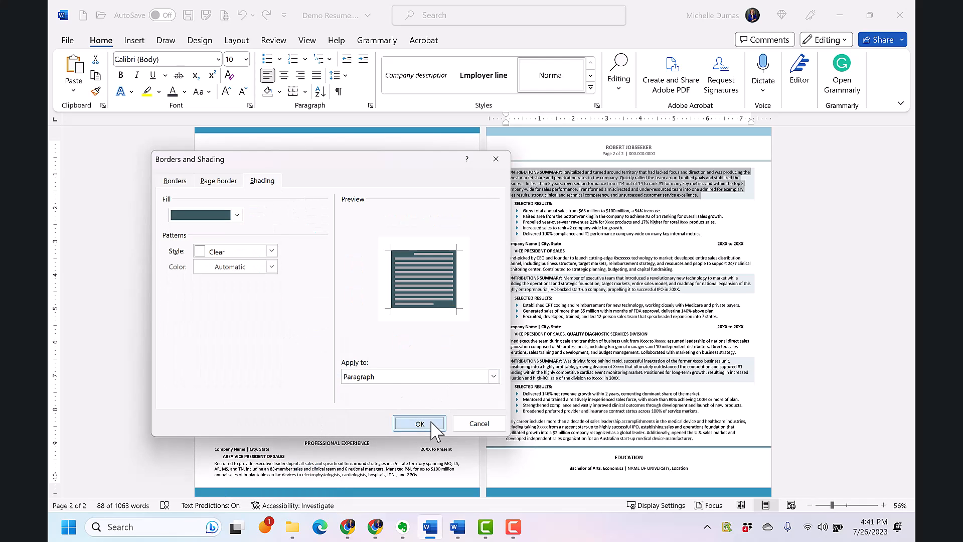
left_click(420, 423)
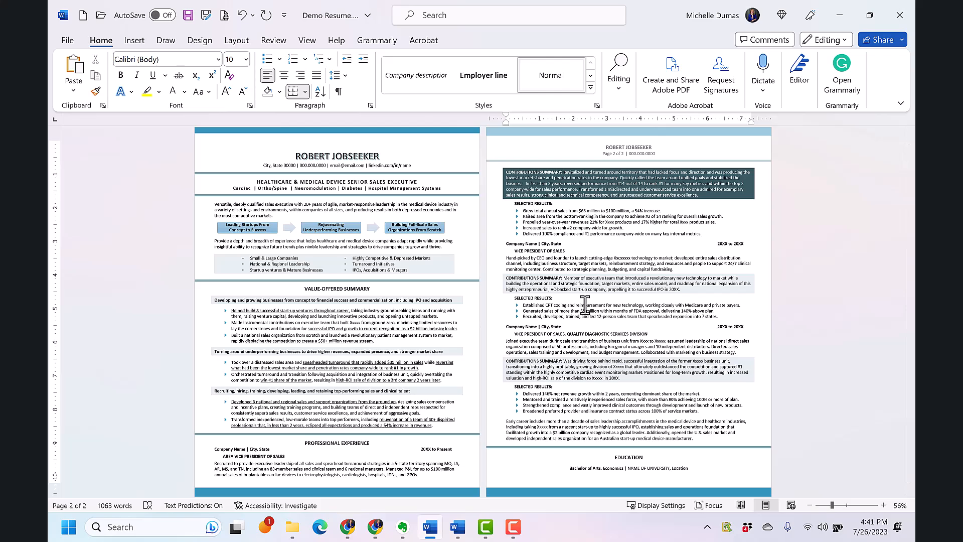
left_click(239, 15)
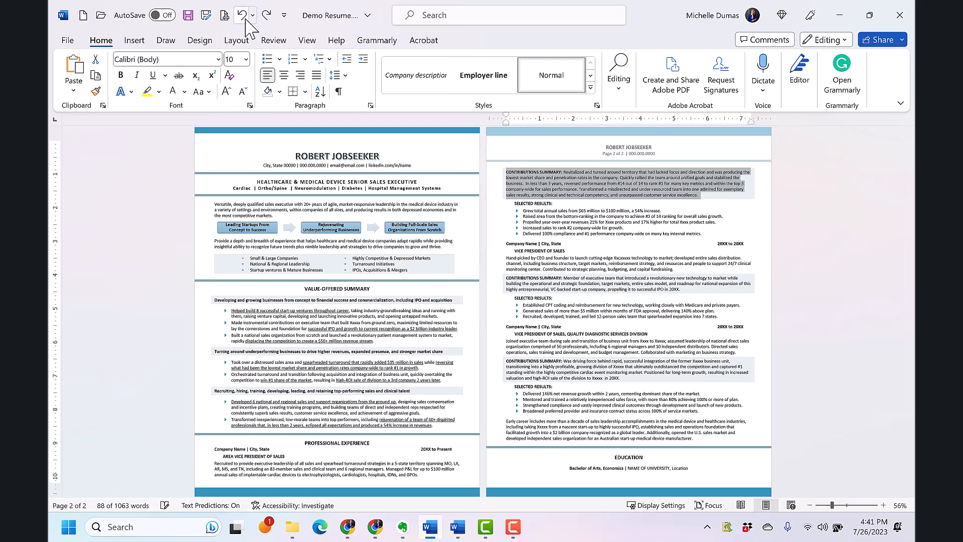